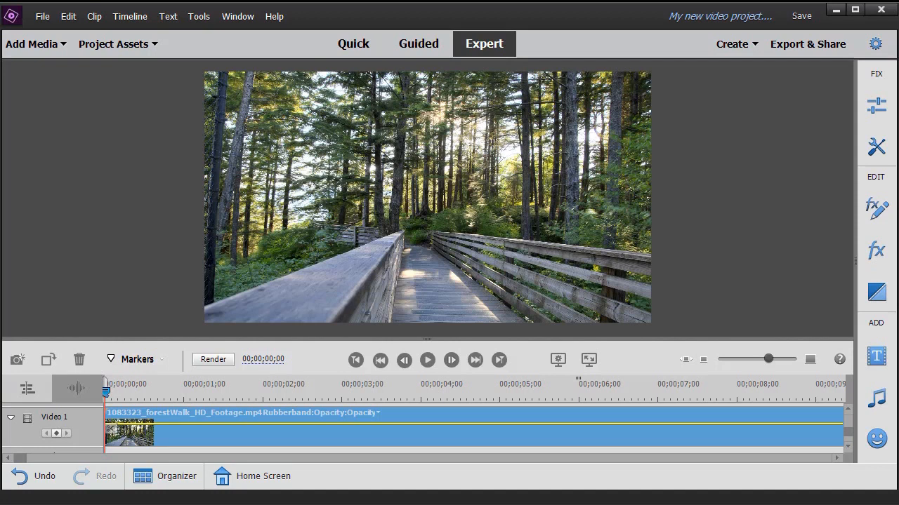
# Play back the forest walkway clip to preview it before grading.
pyautogui.click(427, 359)
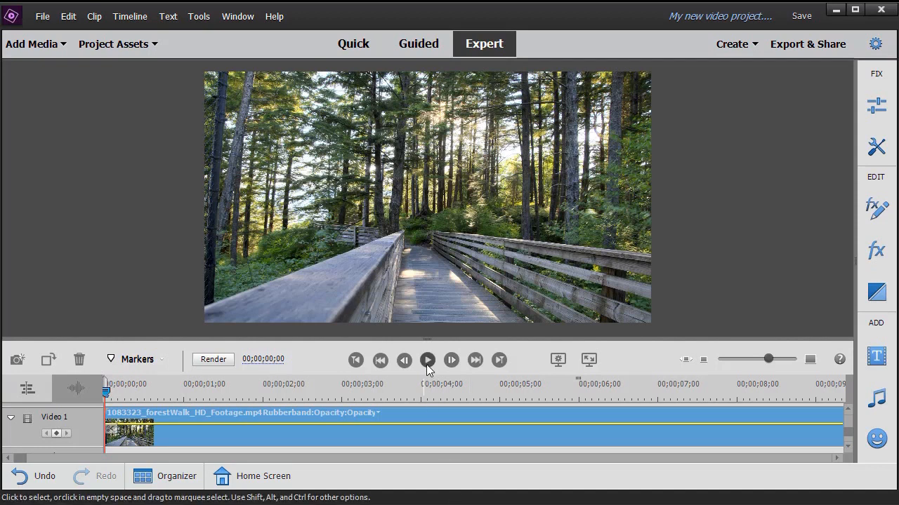
pyautogui.click(427, 360)
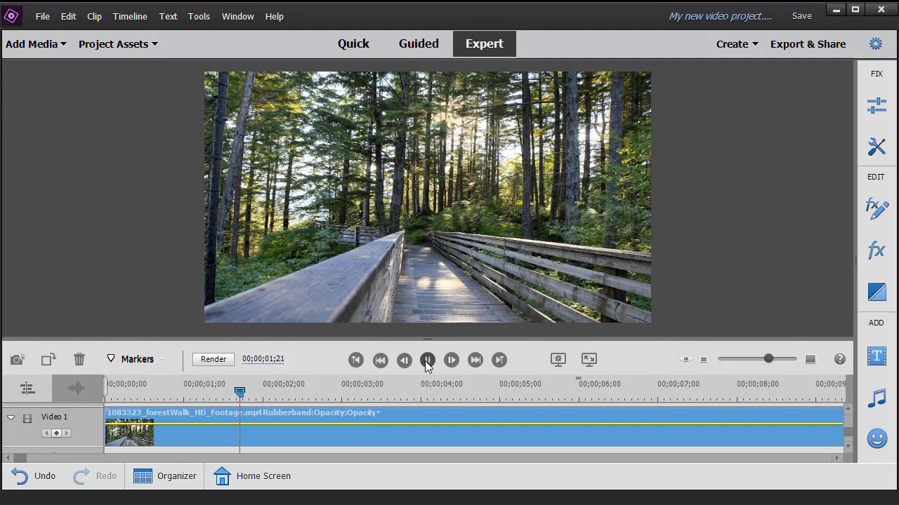
pyautogui.click(427, 360)
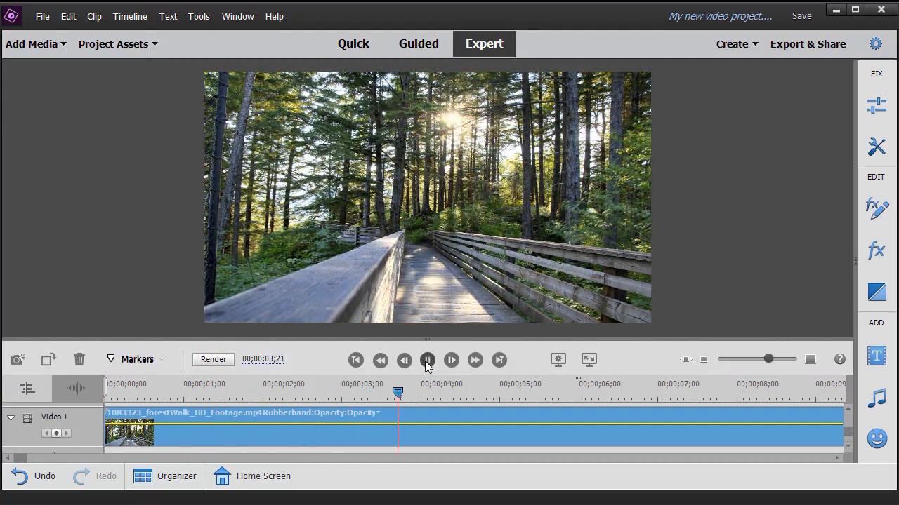
pyautogui.click(427, 359)
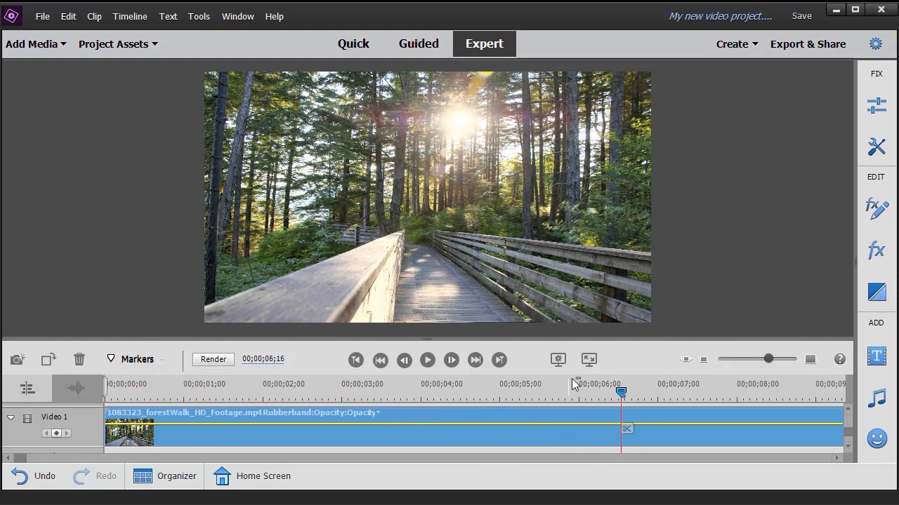
pyautogui.click(355, 360)
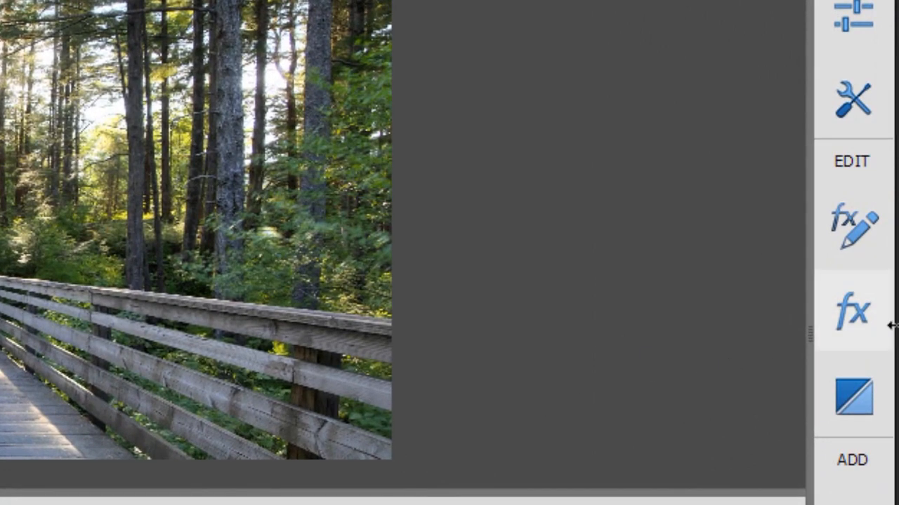
pyautogui.moveTo(853, 311)
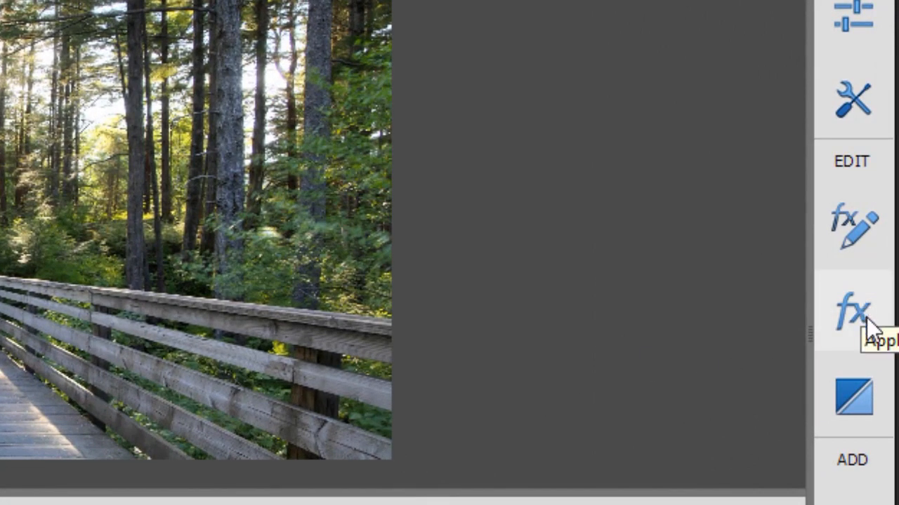
pyautogui.moveTo(871, 323)
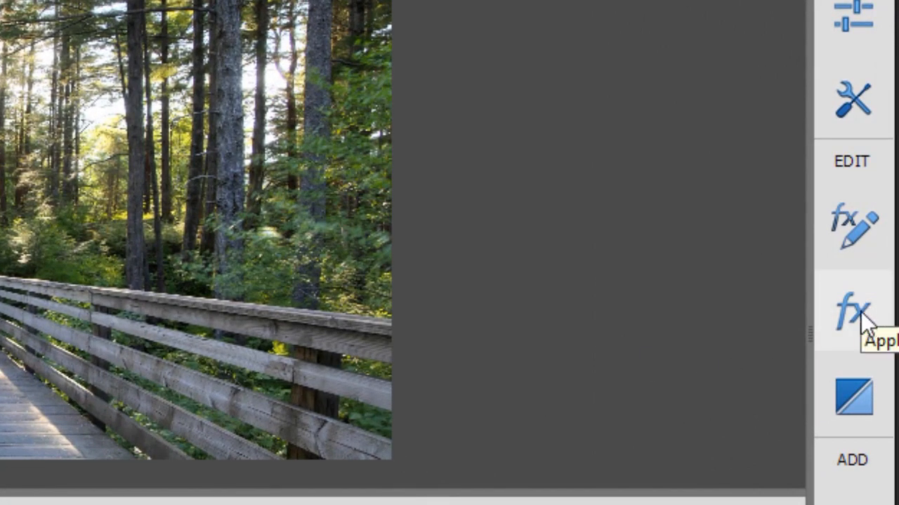
# Show the video effects library filtered to the Color Correction category.
pyautogui.click(853, 311)
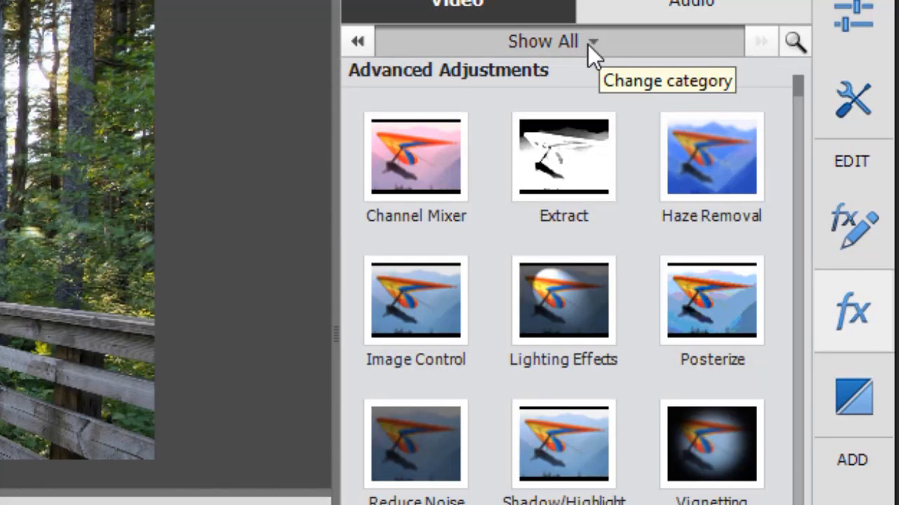
pyautogui.click(554, 40)
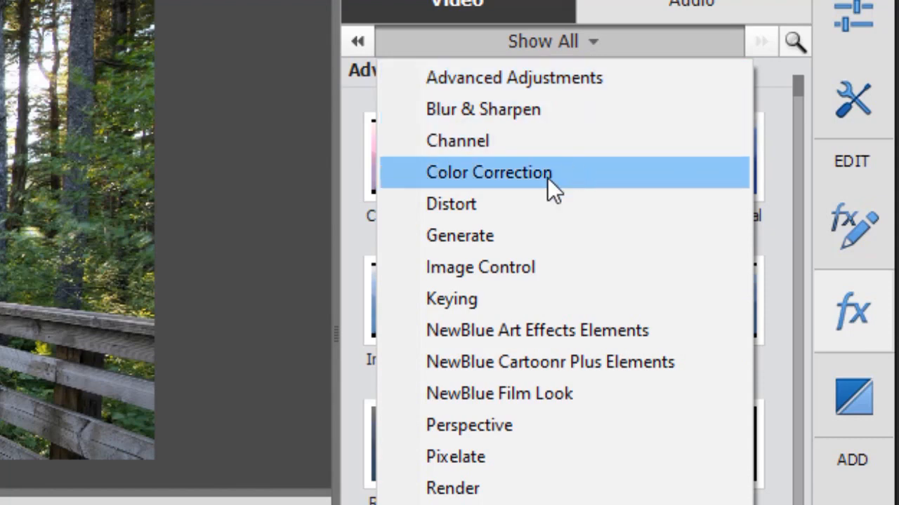
pyautogui.moveTo(618, 189)
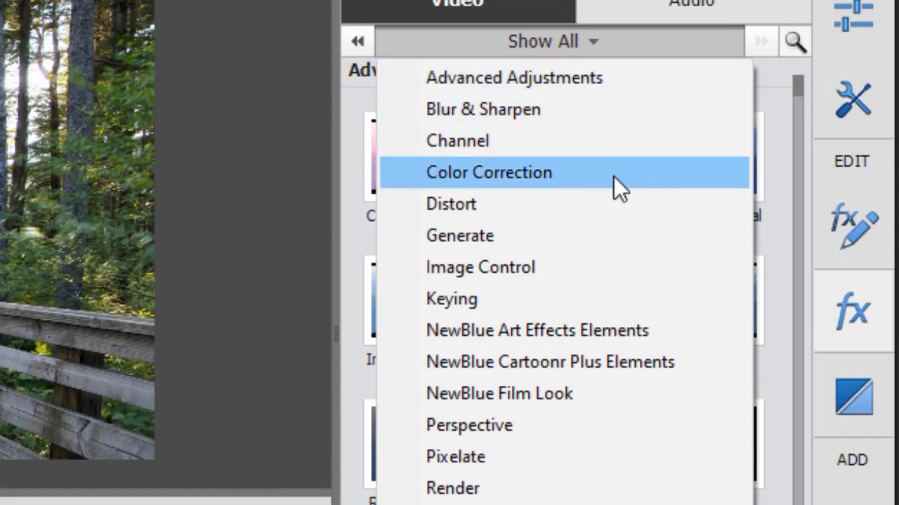
pyautogui.click(488, 171)
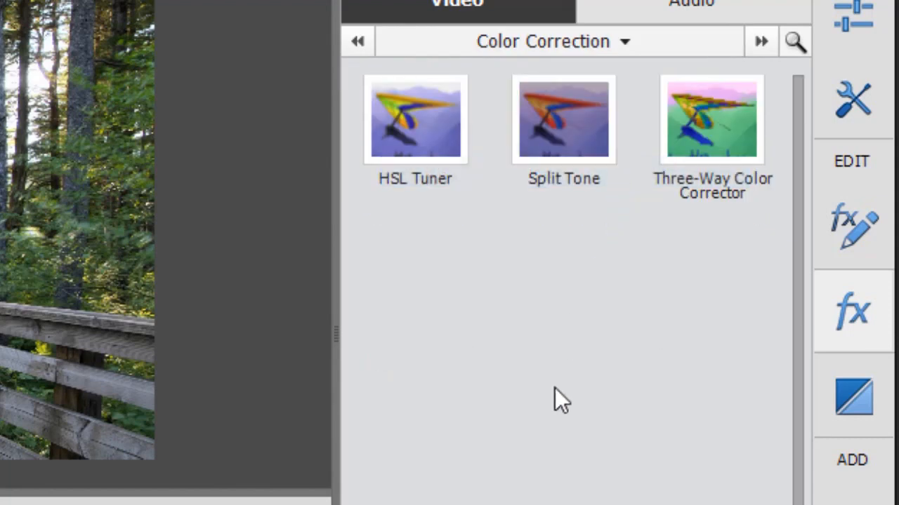
pyautogui.moveTo(528, 265)
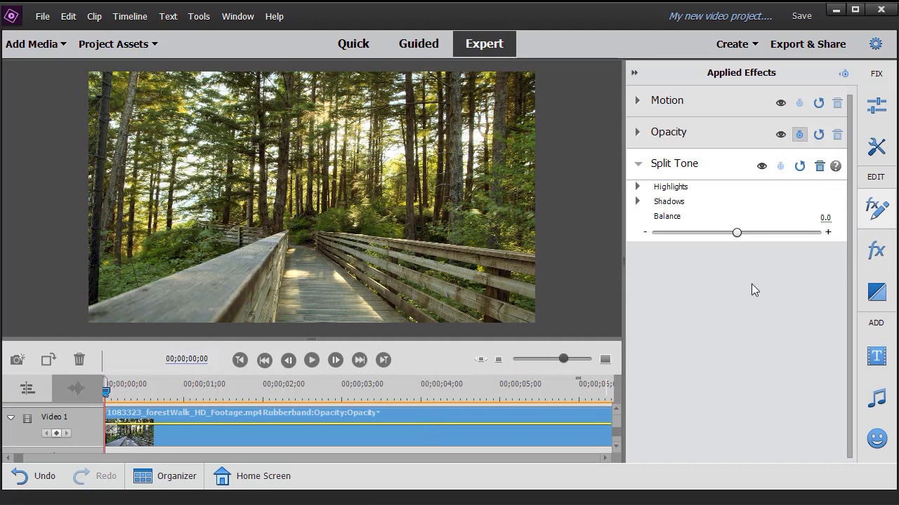
pyautogui.moveTo(452, 263)
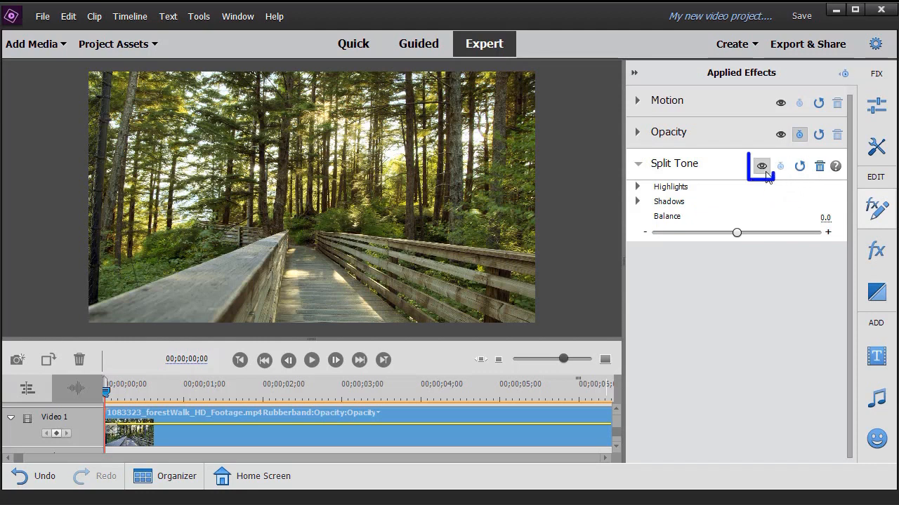
pyautogui.moveTo(761, 166)
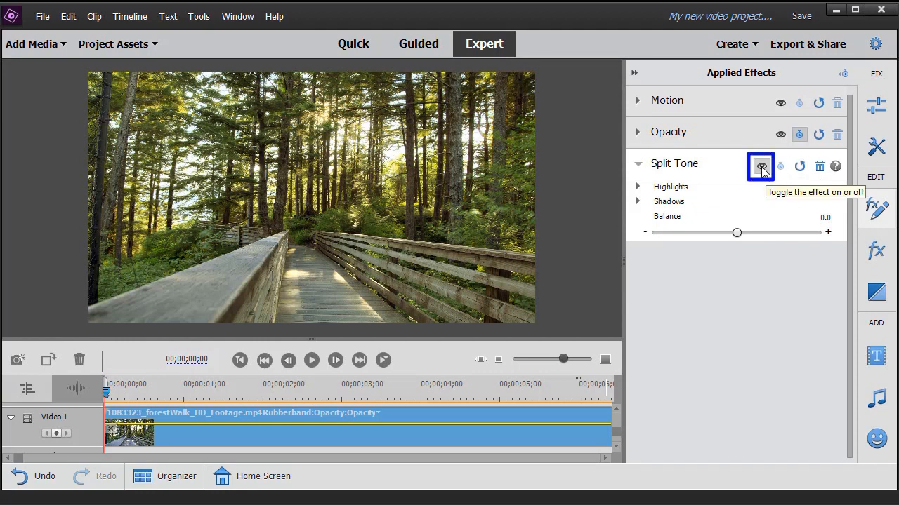
pyautogui.click(760, 166)
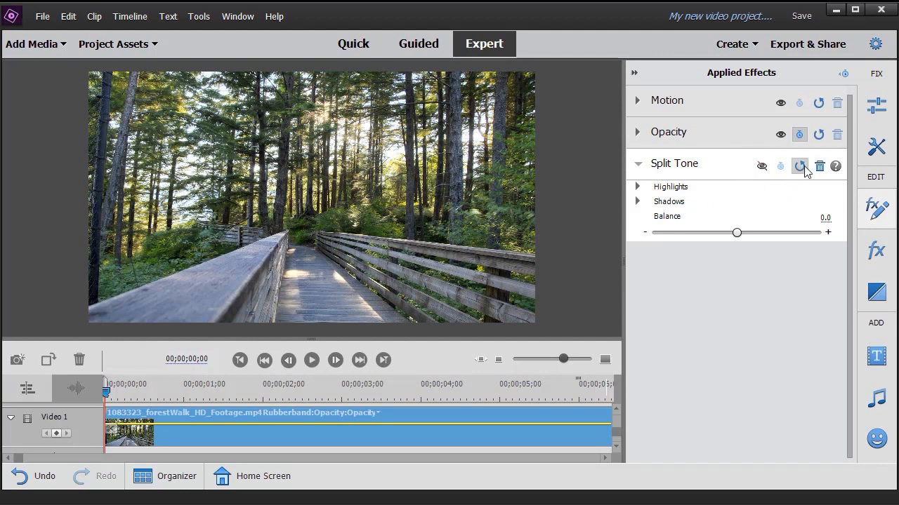
pyautogui.moveTo(761, 166)
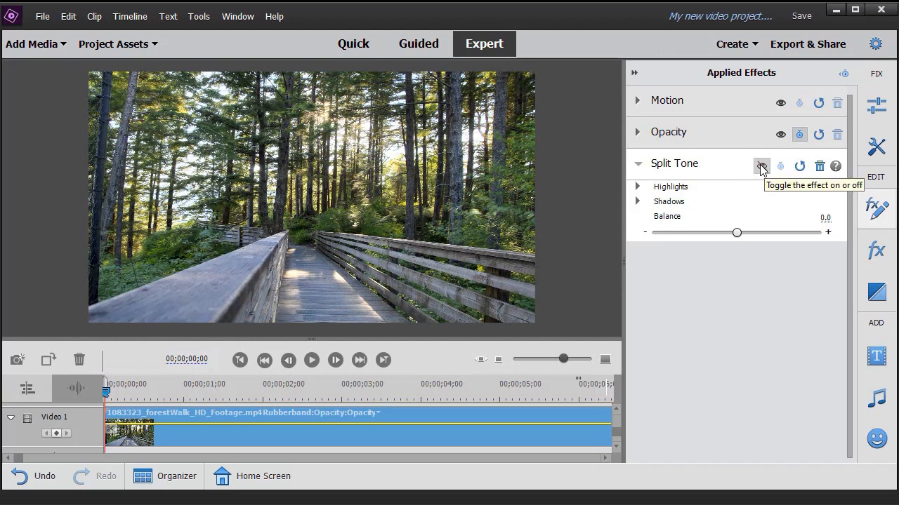
pyautogui.click(761, 165)
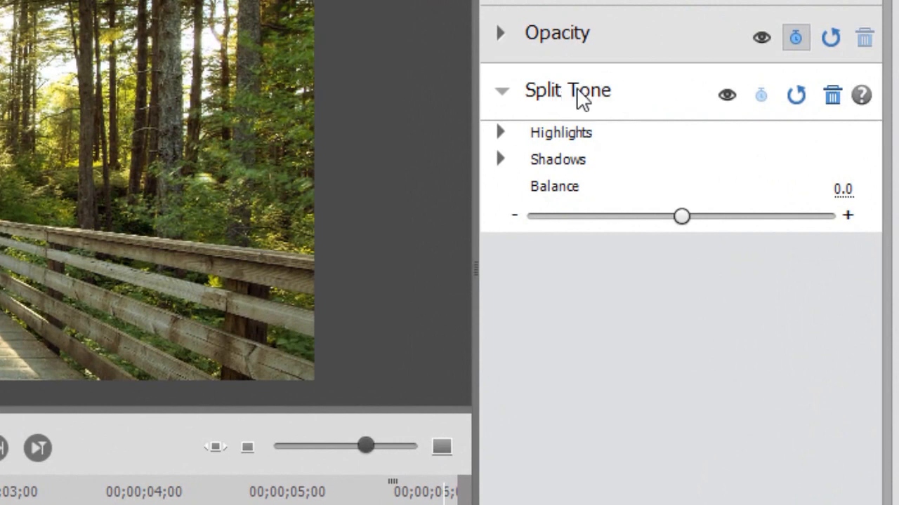
pyautogui.moveTo(583, 115)
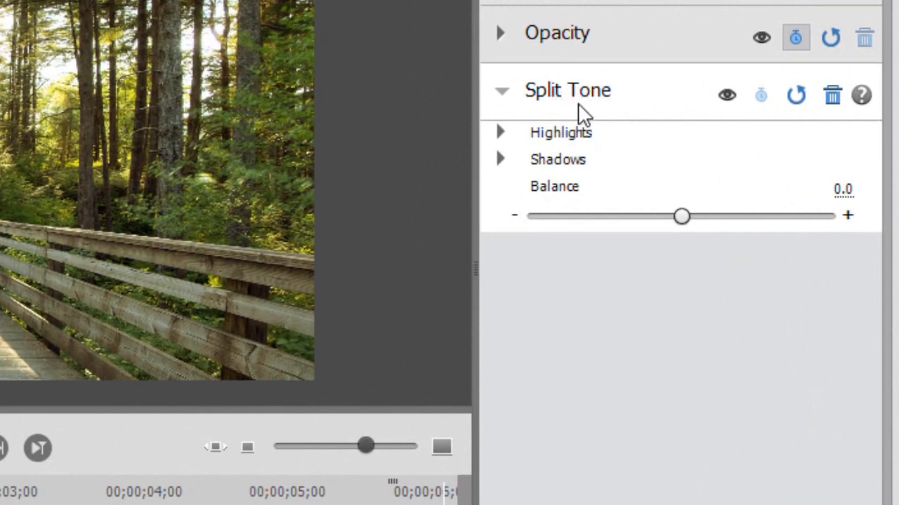
pyautogui.moveTo(586, 152)
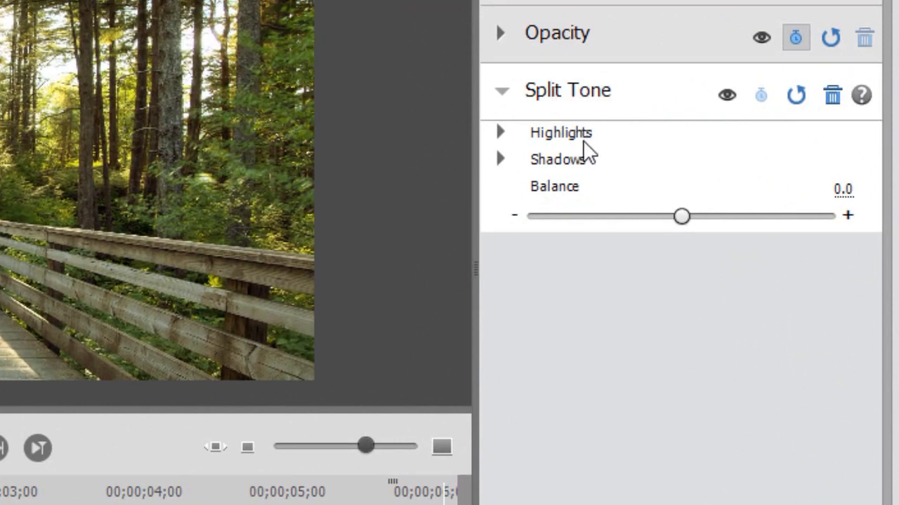
pyautogui.moveTo(579, 193)
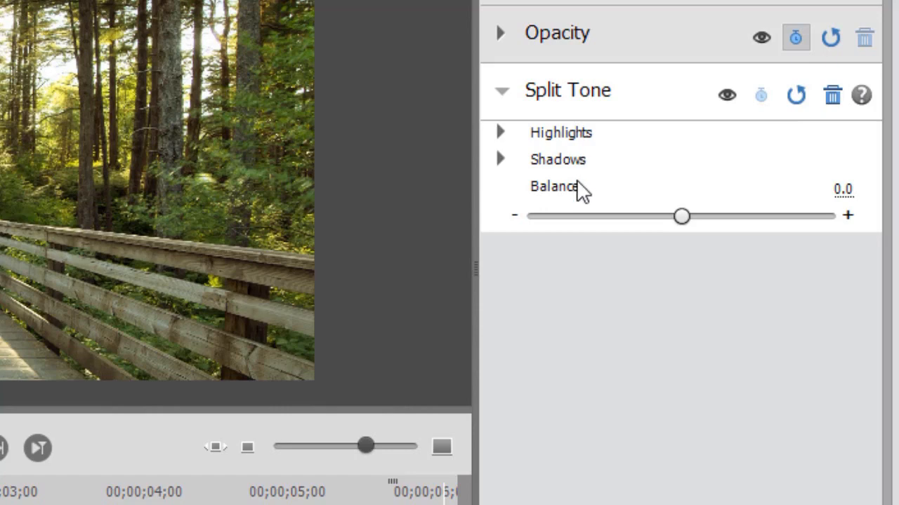
pyautogui.moveTo(575, 200)
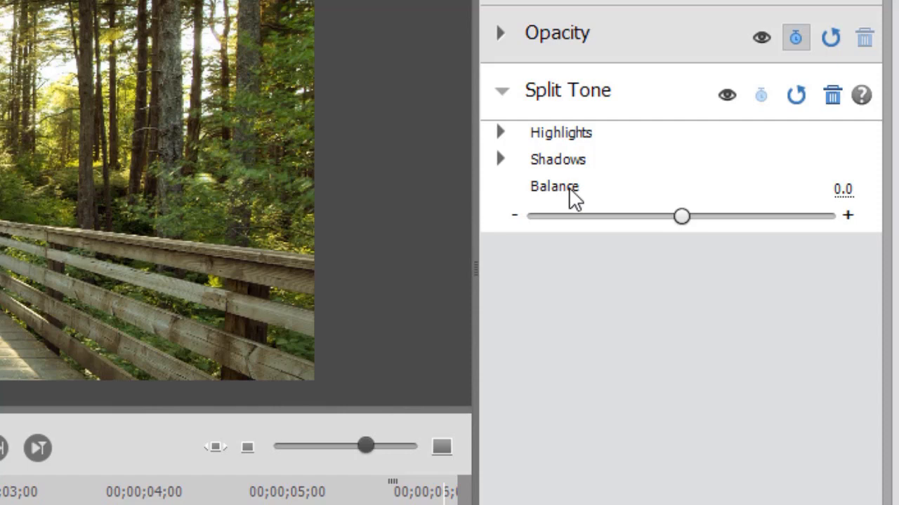
pyautogui.moveTo(584, 144)
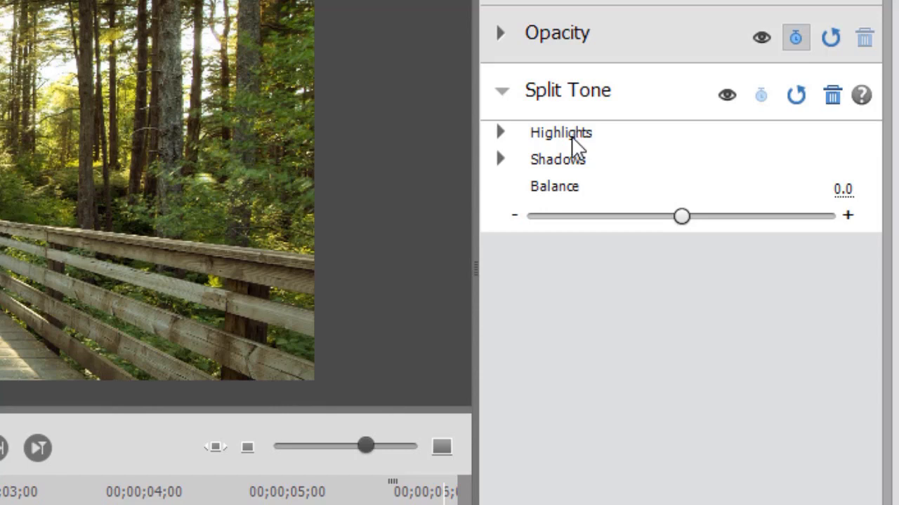
pyautogui.moveTo(578, 148)
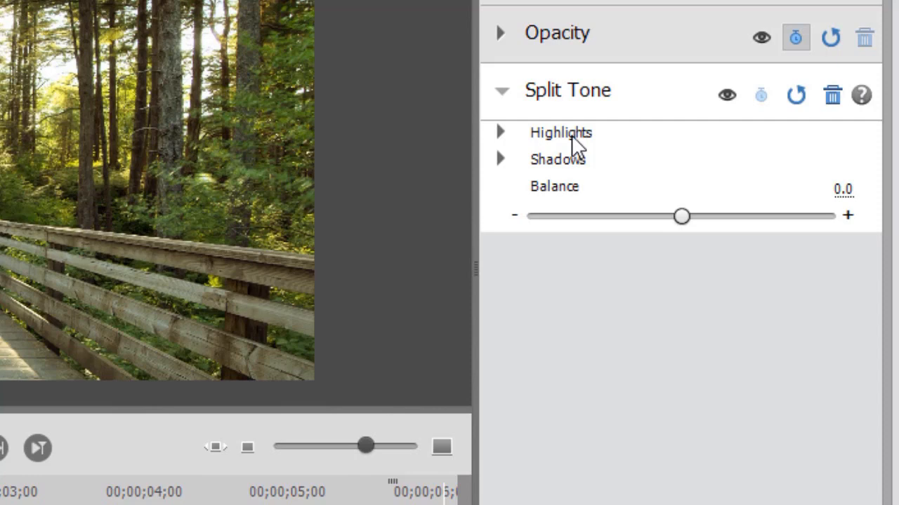
pyautogui.moveTo(577, 143)
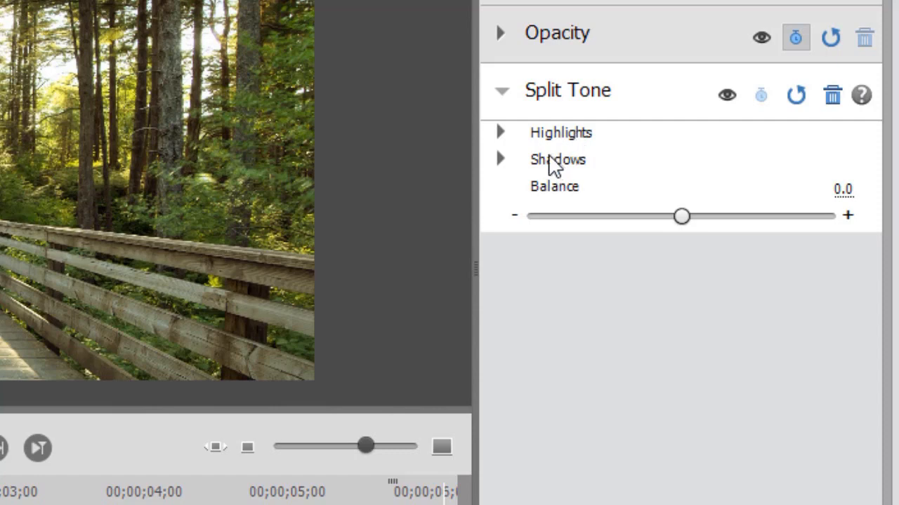
pyautogui.moveTo(559, 168)
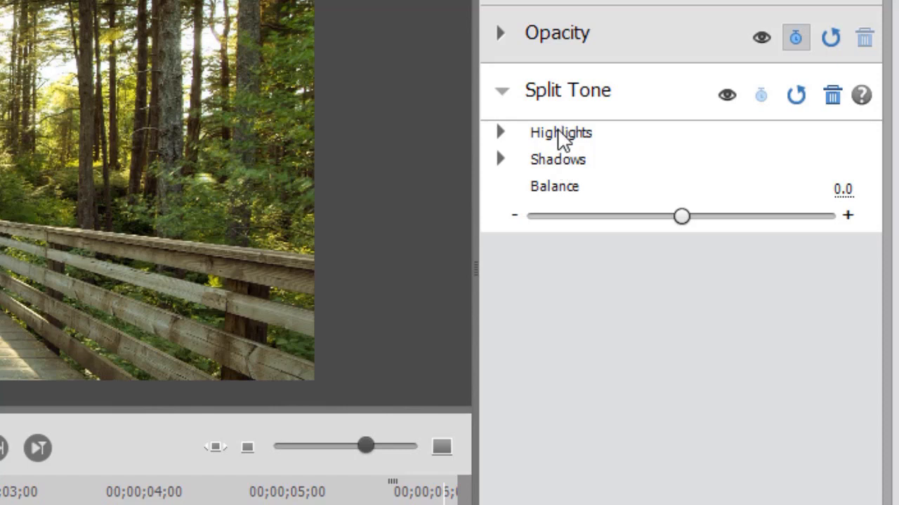
pyautogui.moveTo(562, 196)
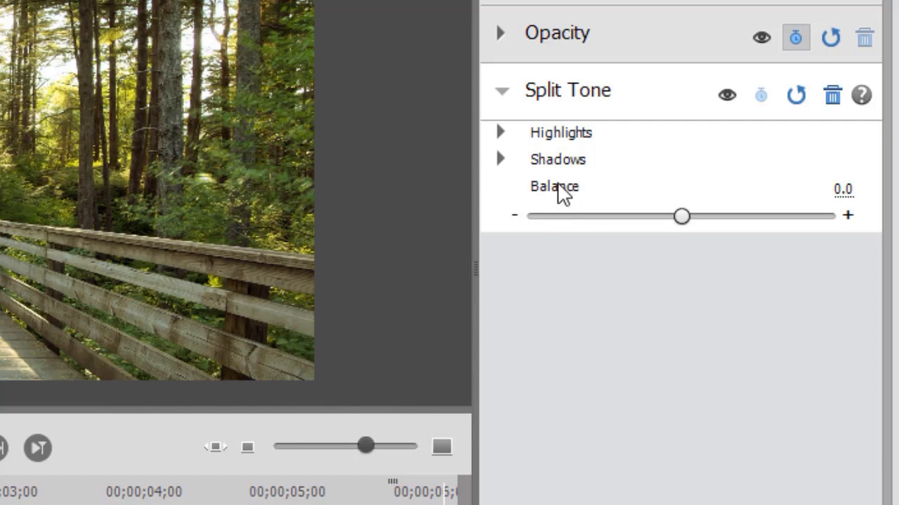
pyautogui.moveTo(564, 161)
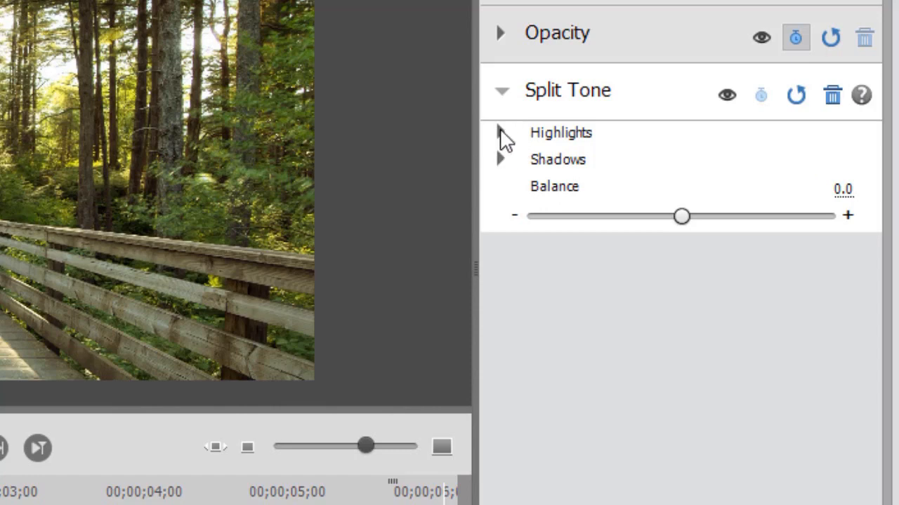
# Expand the Split Tone Highlights and Shadows sections to reveal their Hue and Saturation sliders.
pyautogui.click(500, 132)
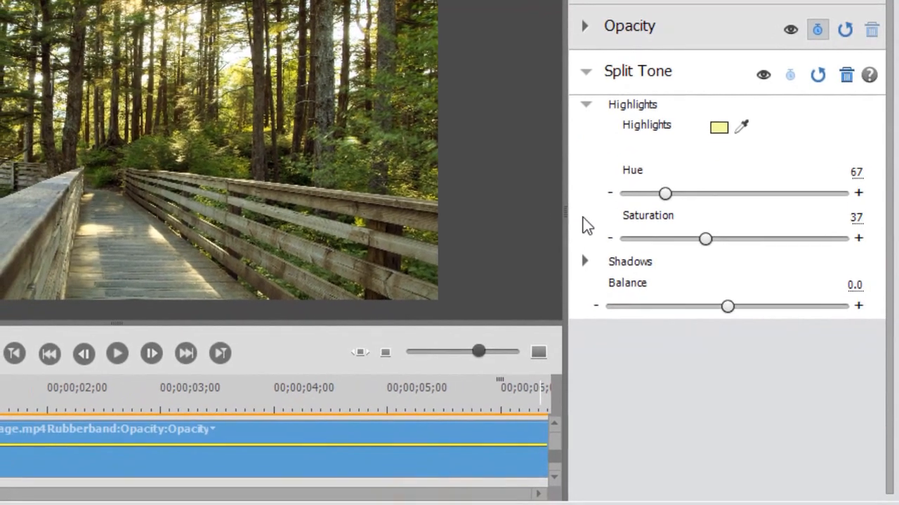
pyautogui.click(584, 261)
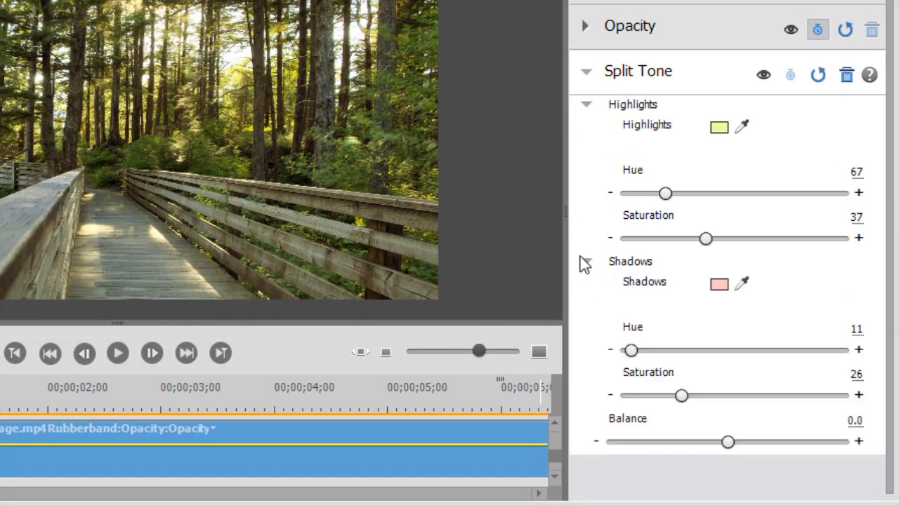
pyautogui.moveTo(761, 163)
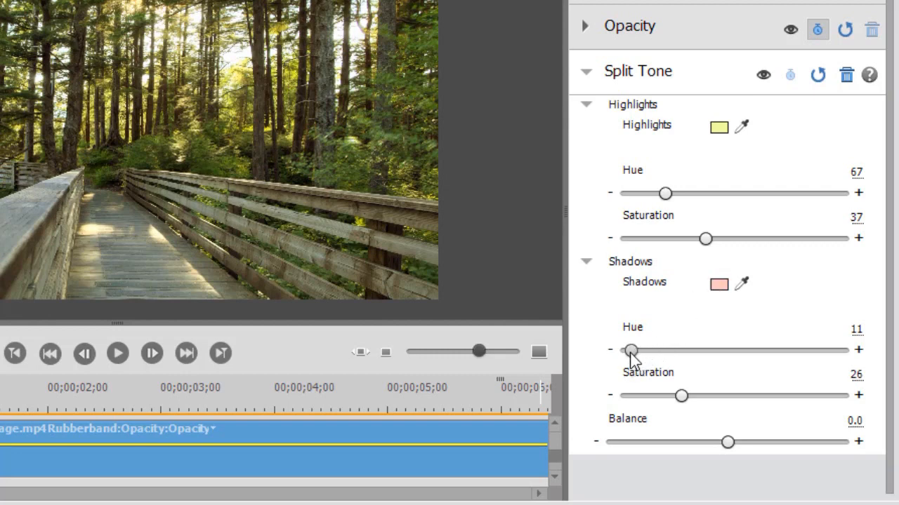
pyautogui.moveTo(646, 384)
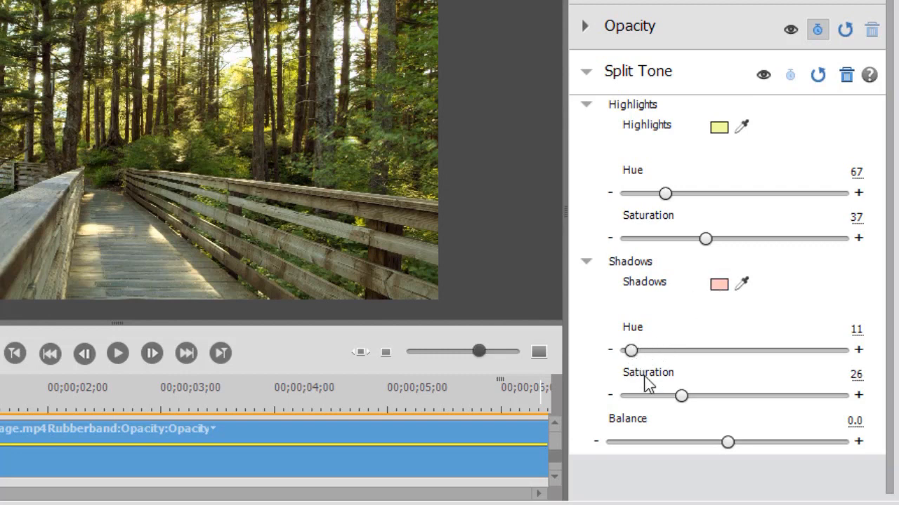
pyautogui.moveTo(705, 448)
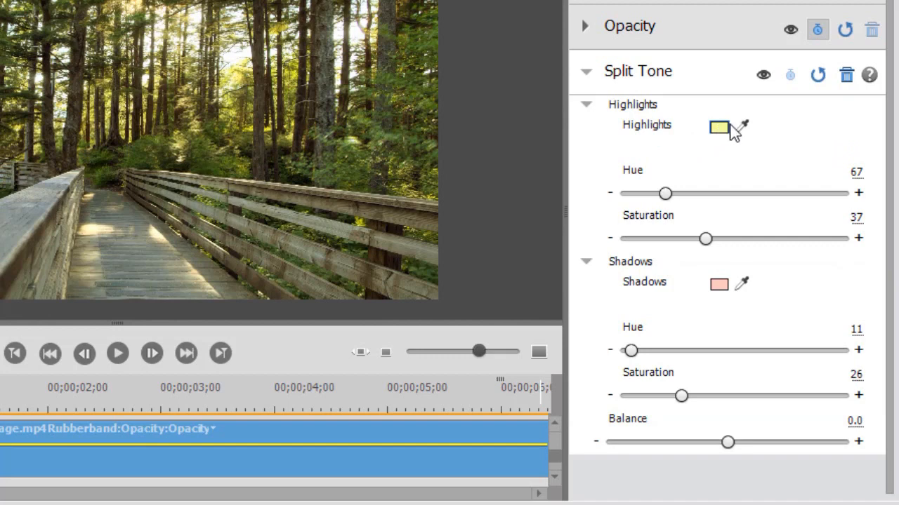
pyautogui.click(764, 74)
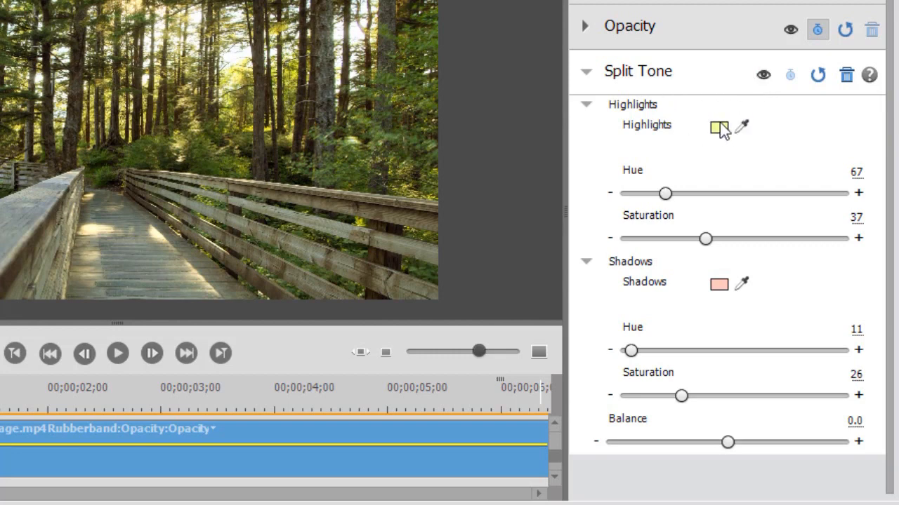
# Pick a more saturated yellow for the Highlights swatch, raising saturation from 37 to 83.
pyautogui.click(719, 126)
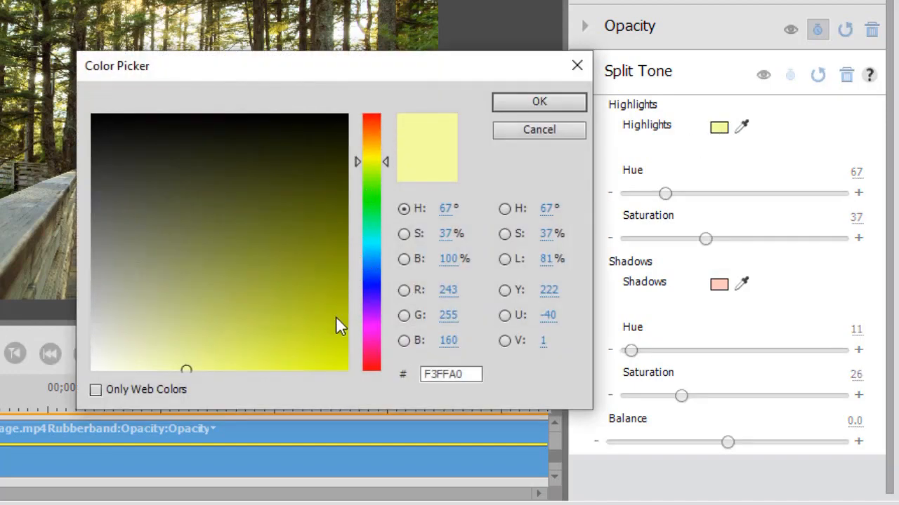
pyautogui.moveTo(344, 386)
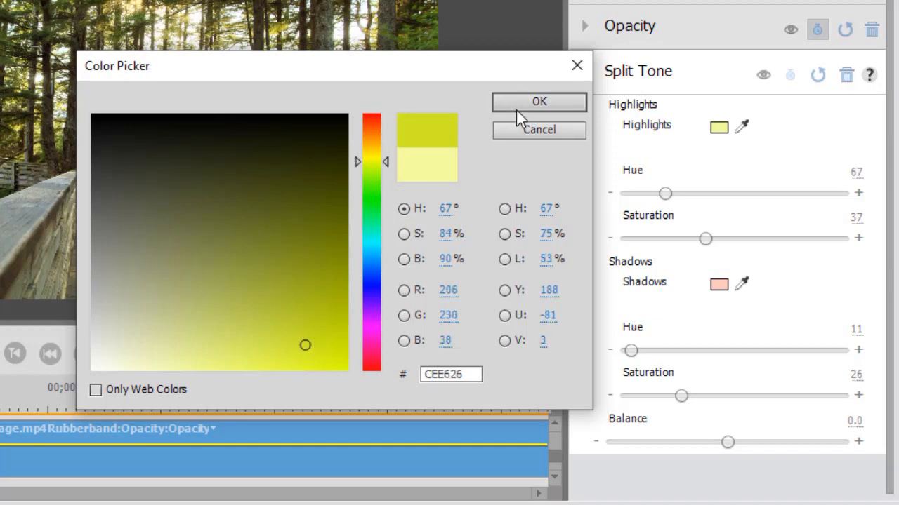
pyautogui.click(539, 101)
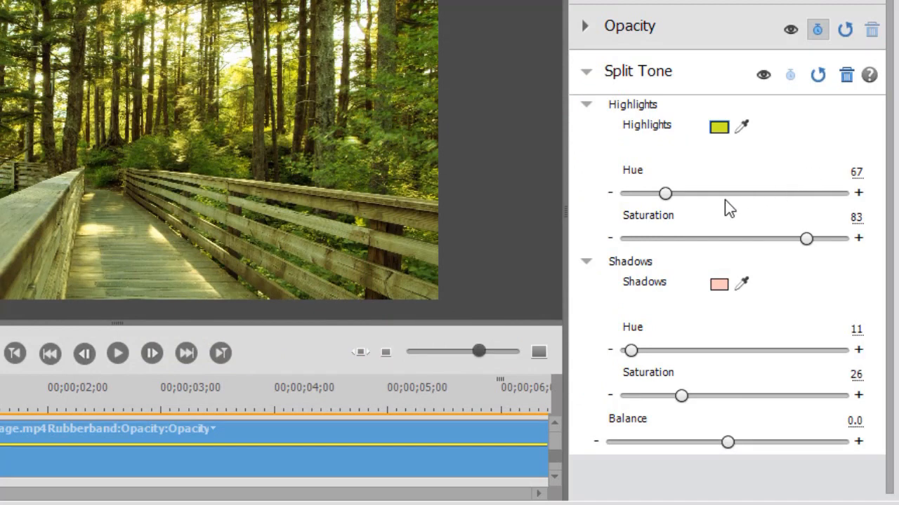
pyautogui.moveTo(666, 193)
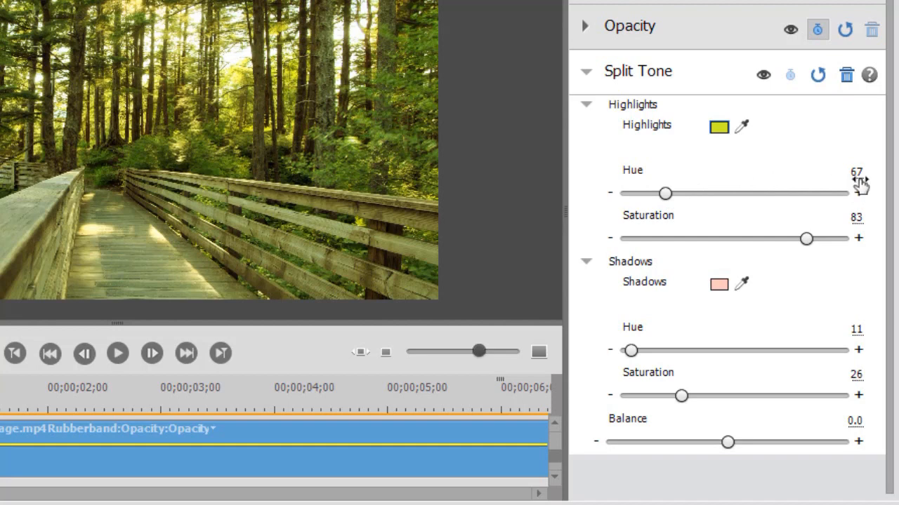
pyautogui.moveTo(783, 204)
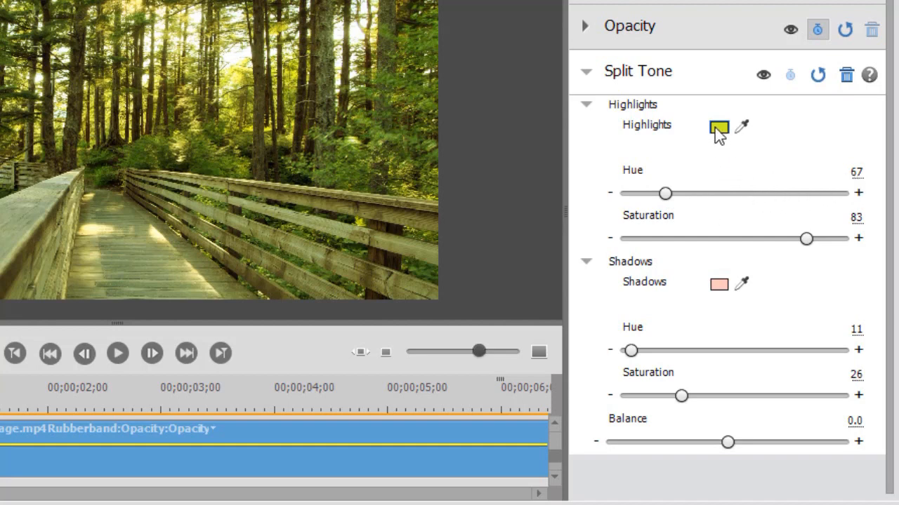
pyautogui.moveTo(725, 134)
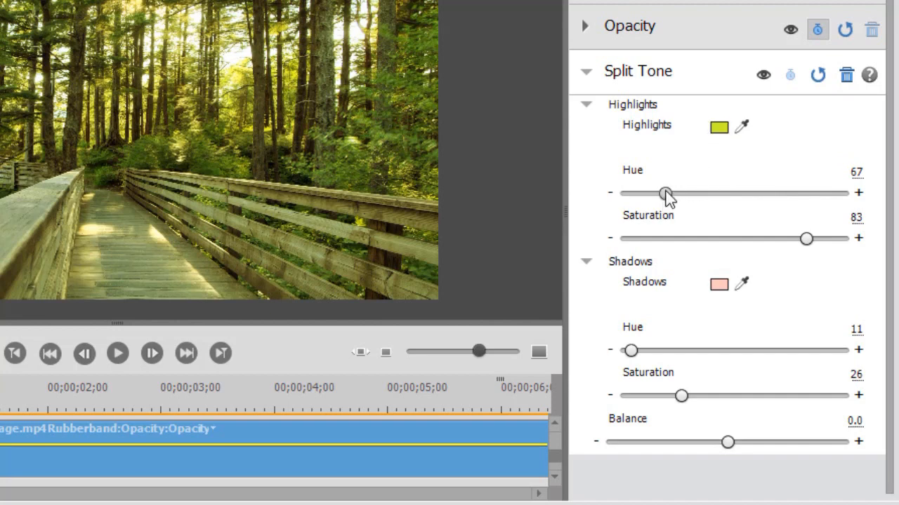
# Sweep the Highlights Hue through orange, green, blue and magenta, settling at 79.
pyautogui.moveTo(666, 193); pyautogui.dragTo(647, 194)
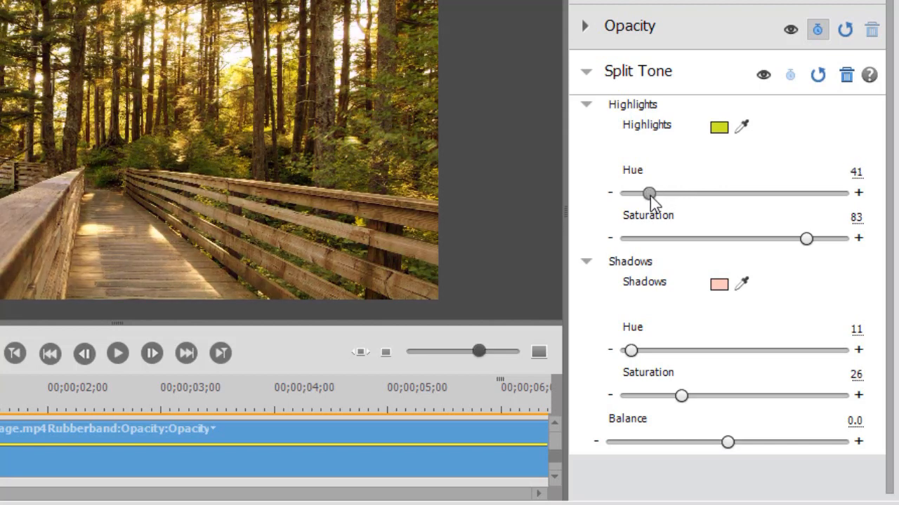
pyautogui.moveTo(647, 194); pyautogui.dragTo(653, 194)
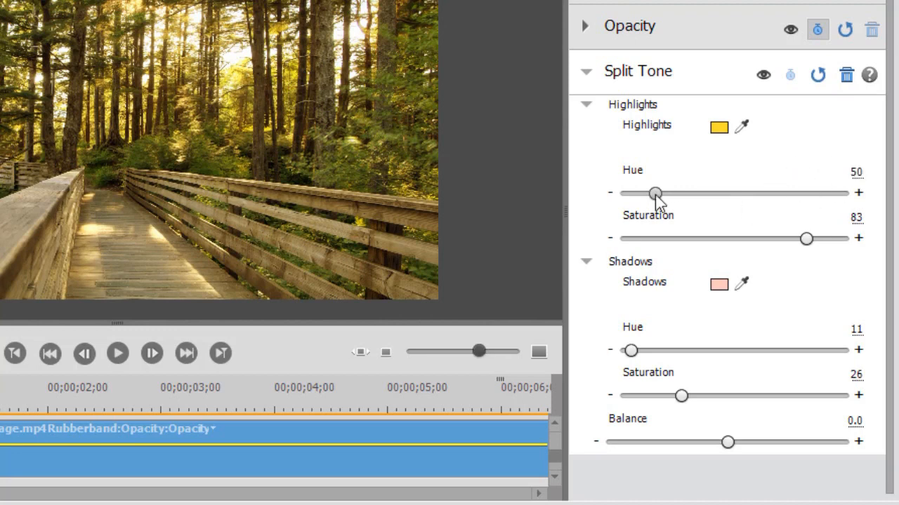
pyautogui.moveTo(654, 194); pyautogui.dragTo(715, 194)
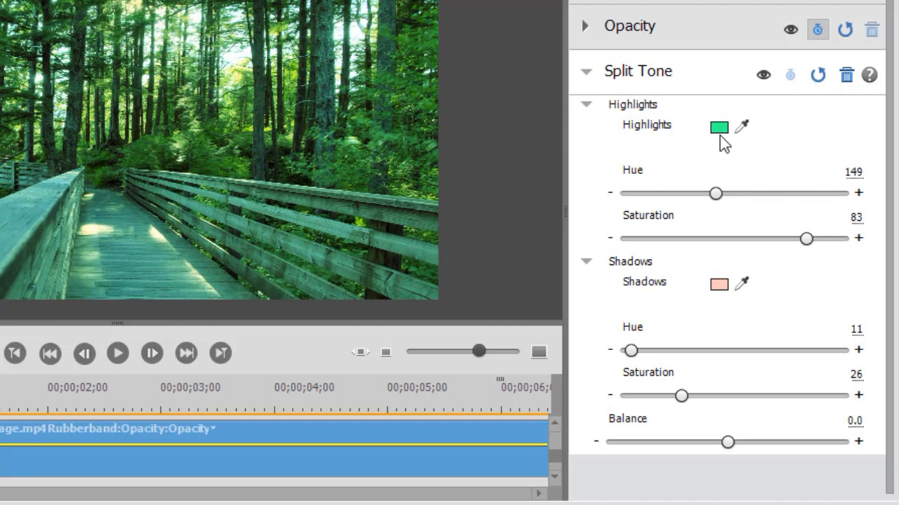
pyautogui.moveTo(752, 217)
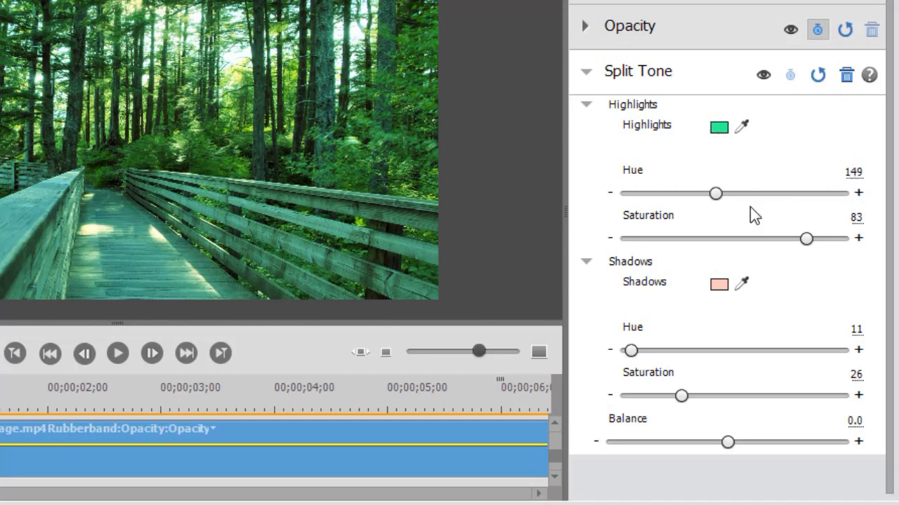
pyautogui.moveTo(714, 193); pyautogui.dragTo(772, 194)
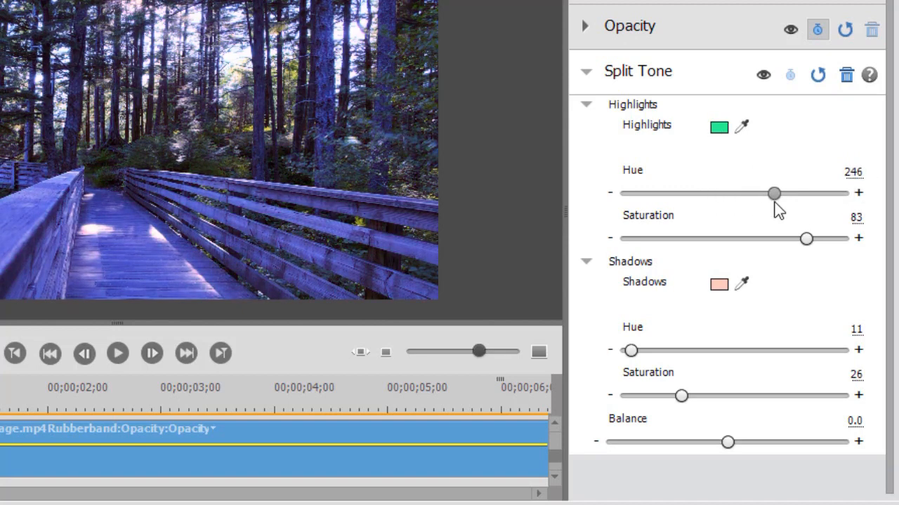
pyautogui.moveTo(772, 194); pyautogui.dragTo(812, 194)
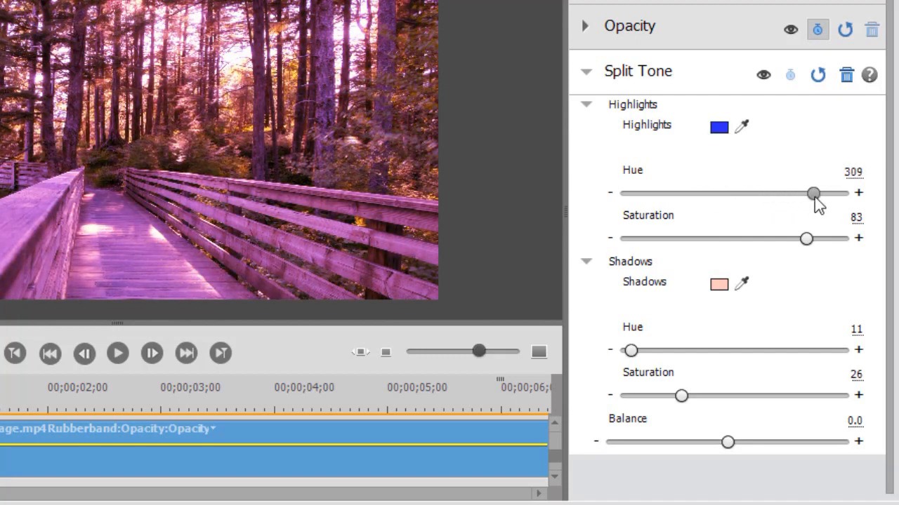
pyautogui.moveTo(811, 194); pyautogui.dragTo(819, 194)
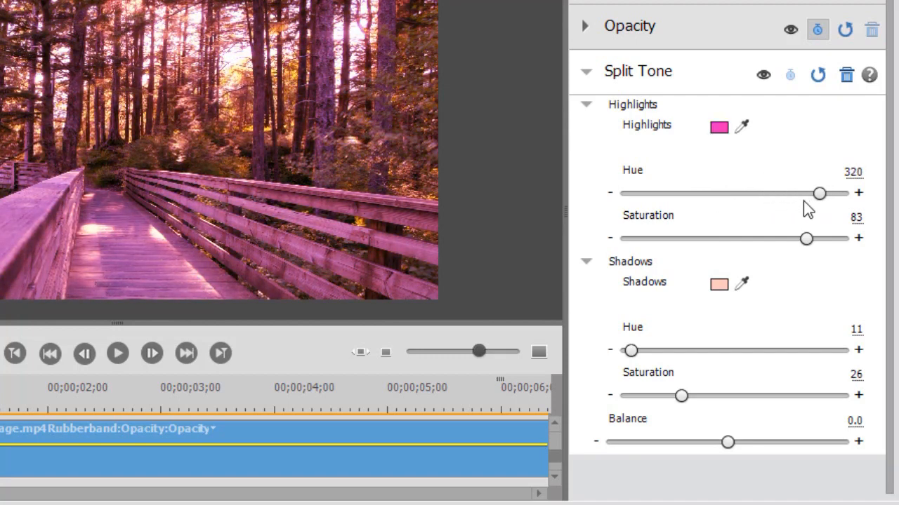
pyautogui.moveTo(820, 194)
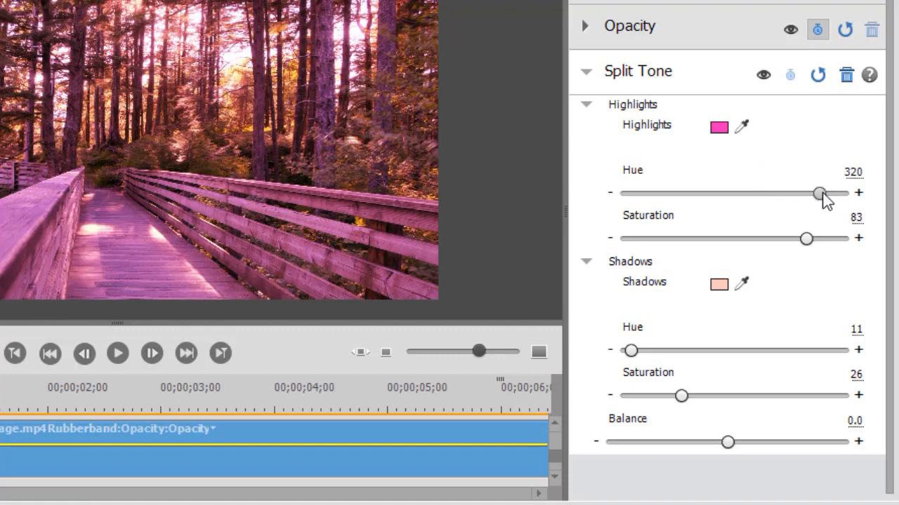
pyautogui.moveTo(817, 194); pyautogui.dragTo(765, 194)
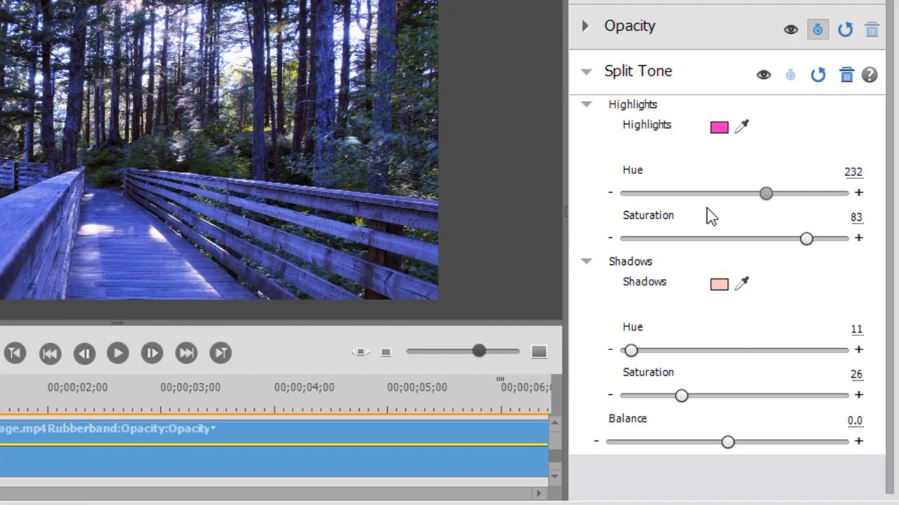
pyautogui.moveTo(764, 193); pyautogui.dragTo(680, 193)
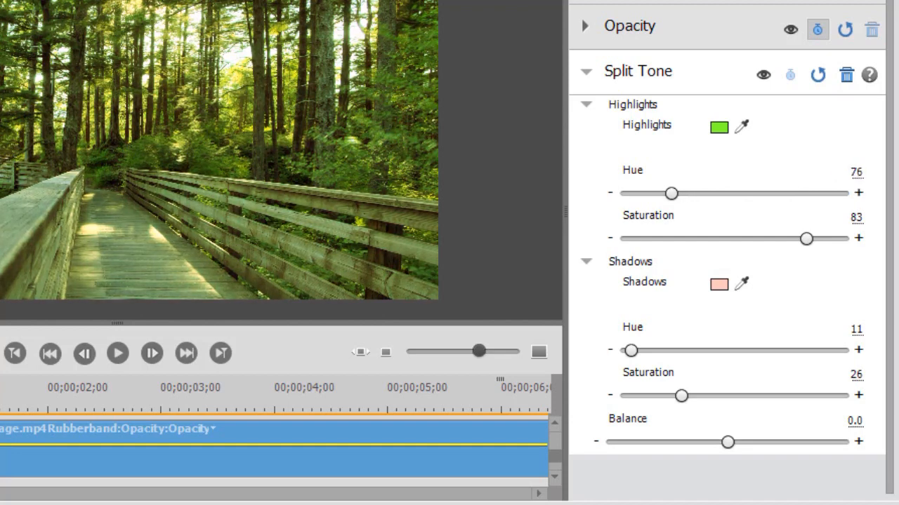
pyautogui.moveTo(671, 193); pyautogui.dragTo(674, 194)
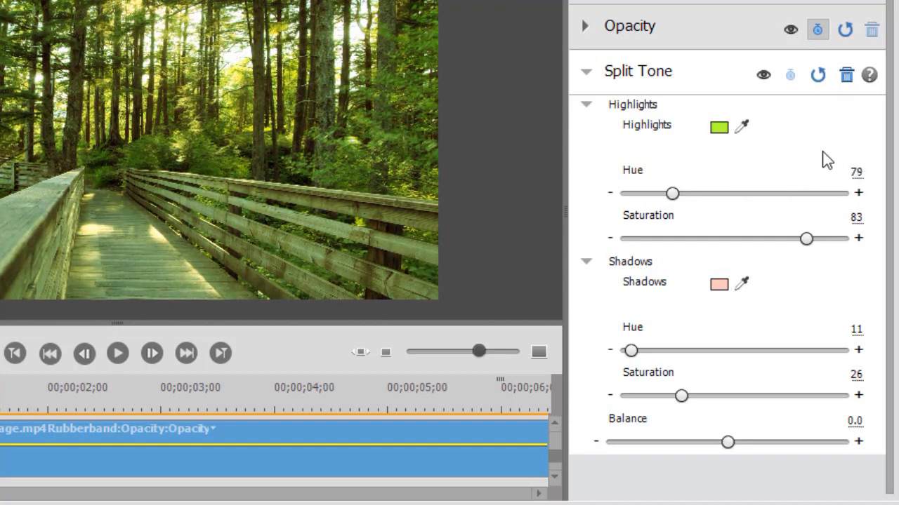
# Pick a deeper golden yellow (D3D119) for the Highlights swatch, giving hue 59 and saturation 88.
pyautogui.click(719, 127)
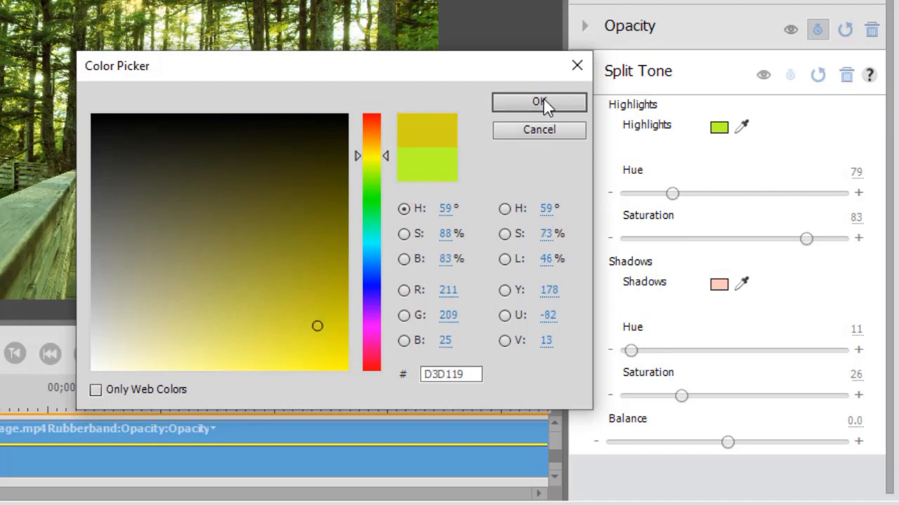
pyautogui.click(539, 101)
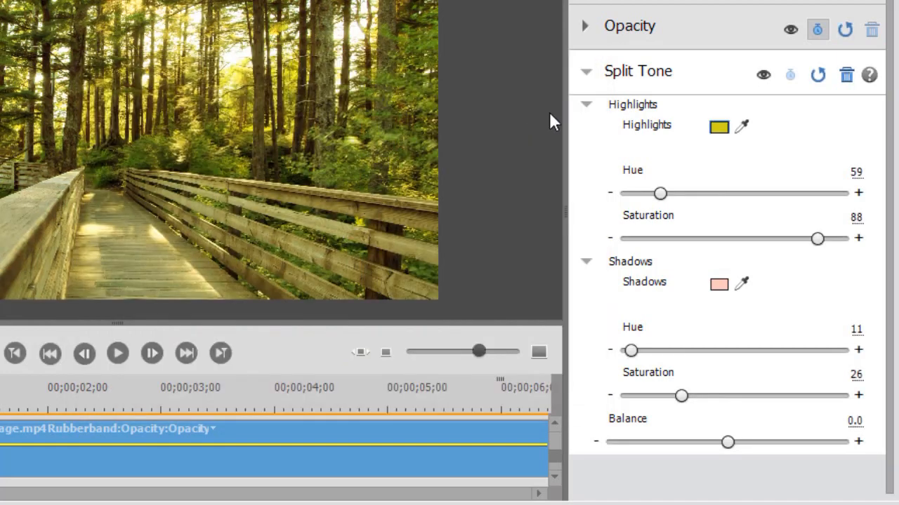
pyautogui.moveTo(225, 154)
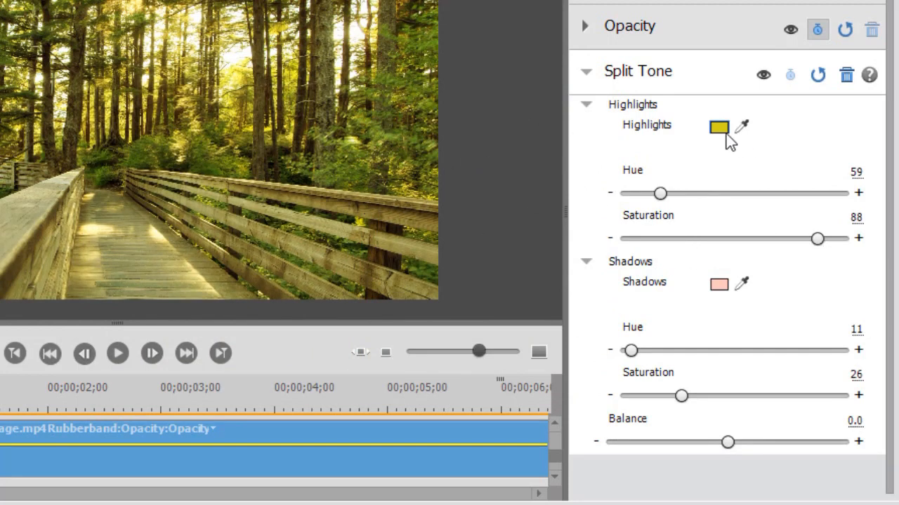
# Lower the Highlights Saturation from 88, trying several values and settling at 44.
pyautogui.moveTo(817, 239); pyautogui.dragTo(803, 238)
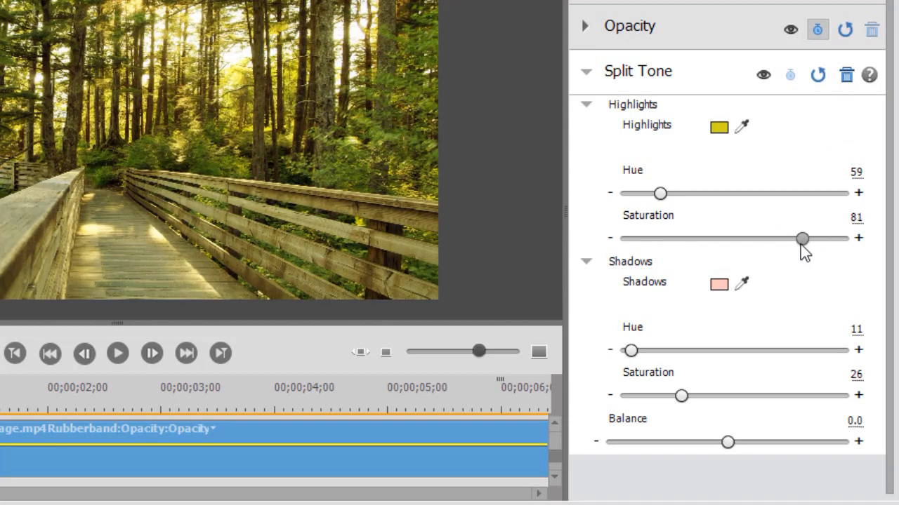
pyautogui.moveTo(803, 239); pyautogui.dragTo(769, 239)
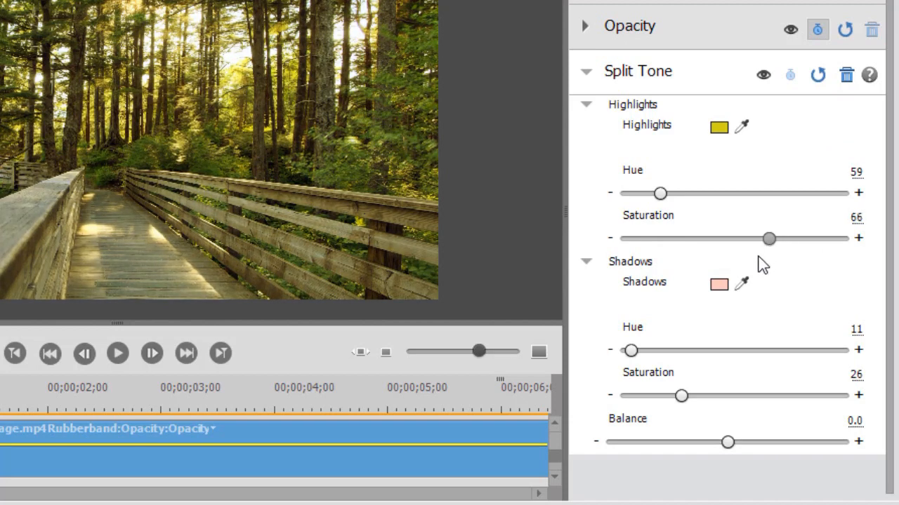
pyautogui.moveTo(767, 238); pyautogui.dragTo(703, 239)
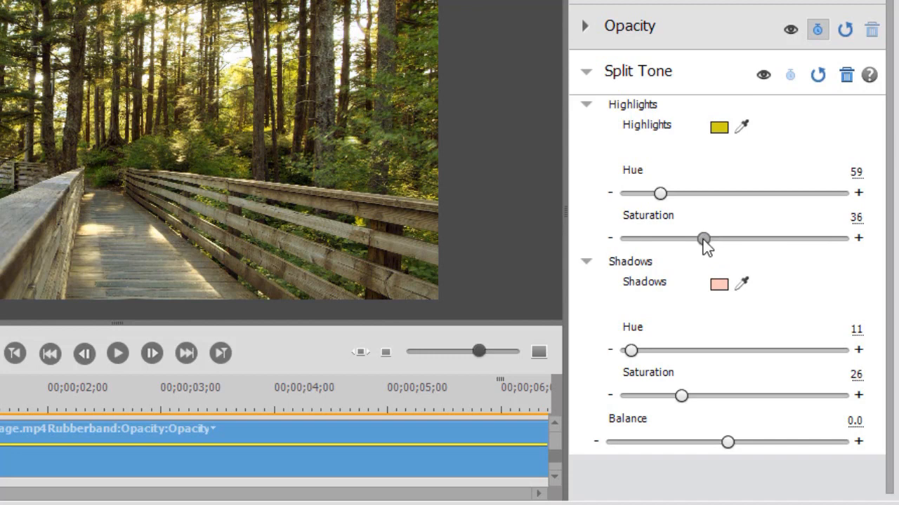
pyautogui.moveTo(702, 238); pyautogui.dragTo(715, 239)
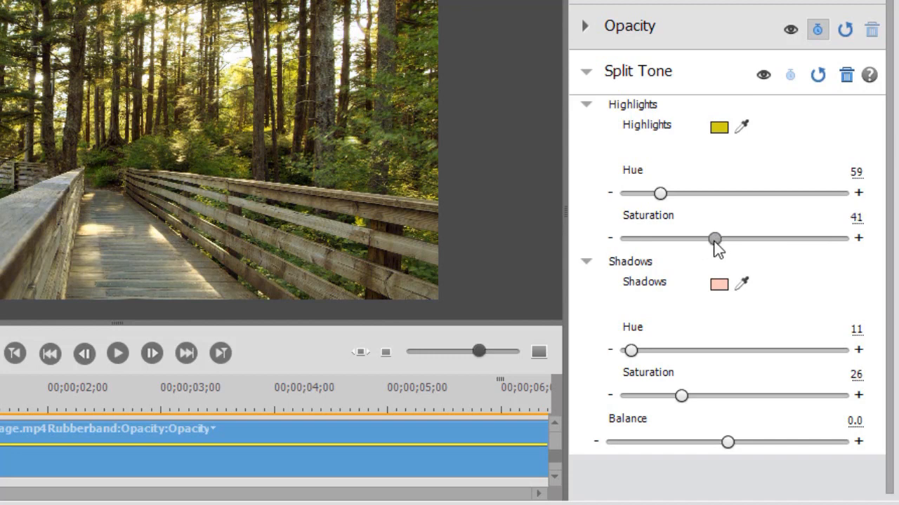
pyautogui.moveTo(713, 238); pyautogui.dragTo(702, 239)
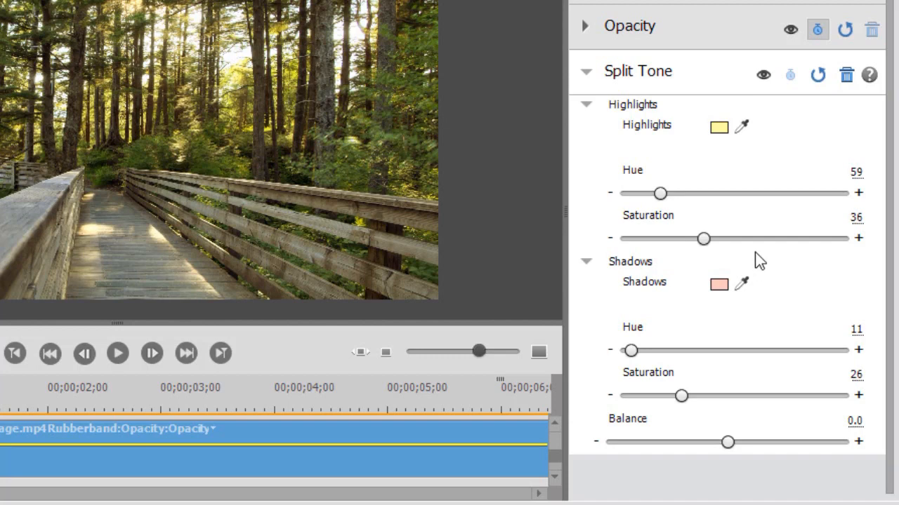
pyautogui.moveTo(704, 239)
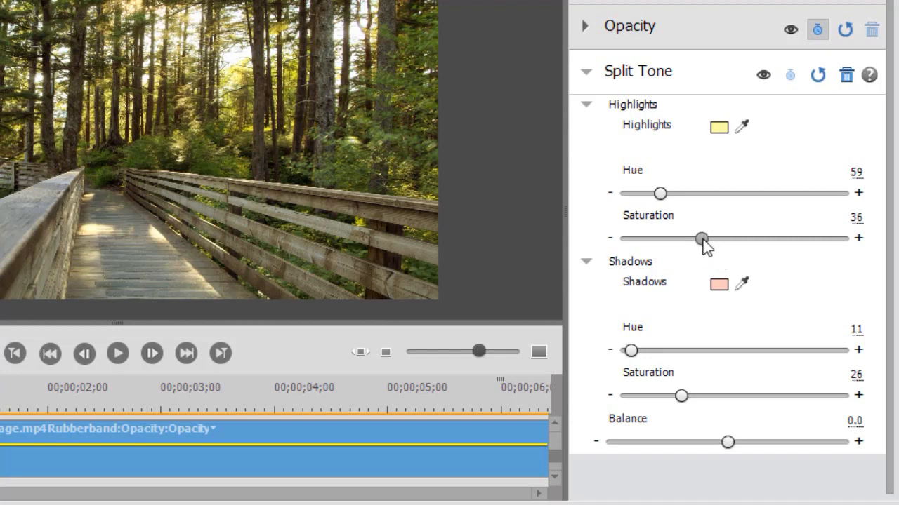
pyautogui.moveTo(702, 239); pyautogui.dragTo(745, 239)
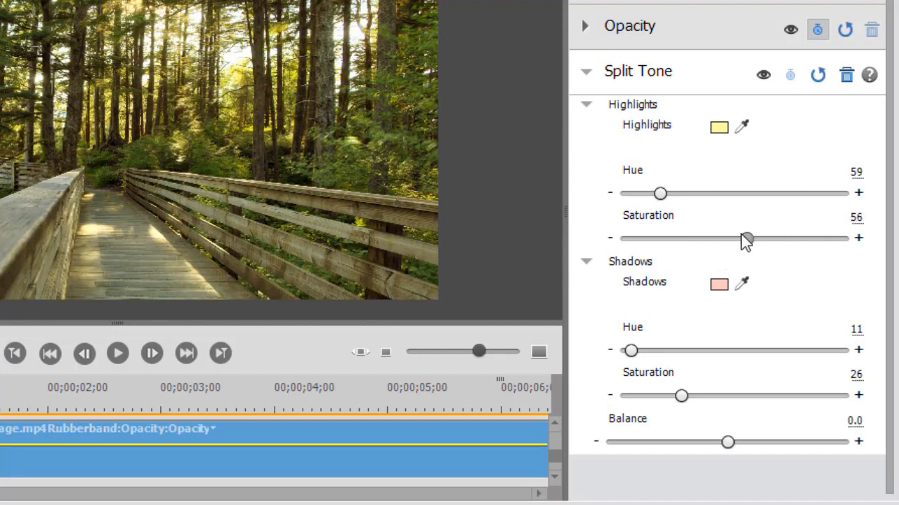
pyautogui.moveTo(747, 238); pyautogui.dragTo(722, 239)
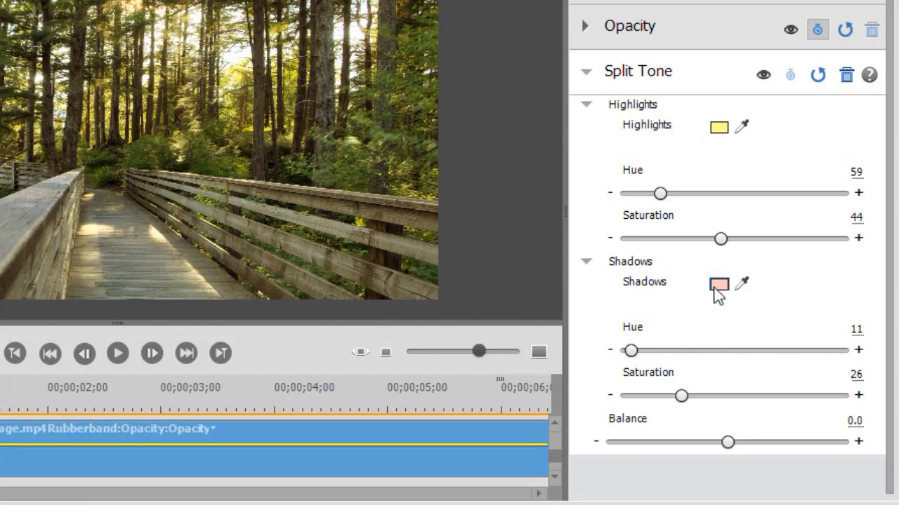
# Bring up the colour chooser for the Shadows swatch, currently pale pink.
pyautogui.click(718, 284)
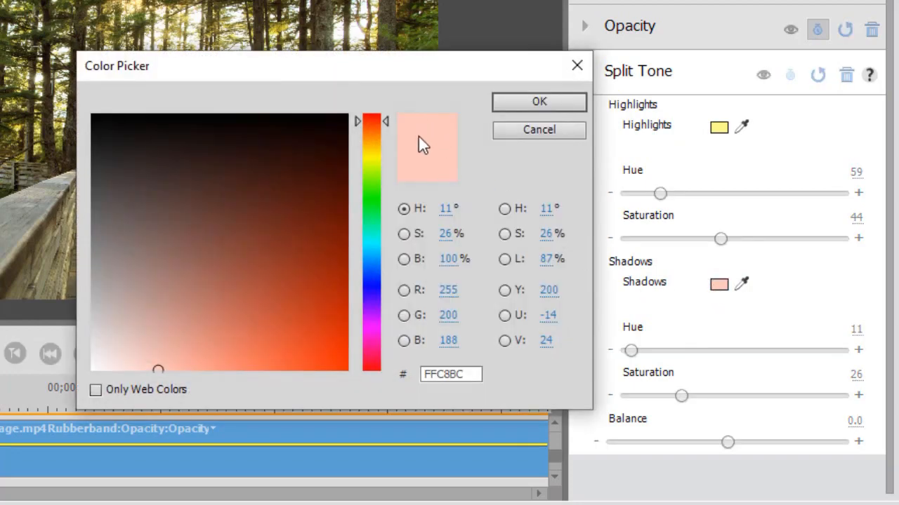
pyautogui.moveTo(427, 135)
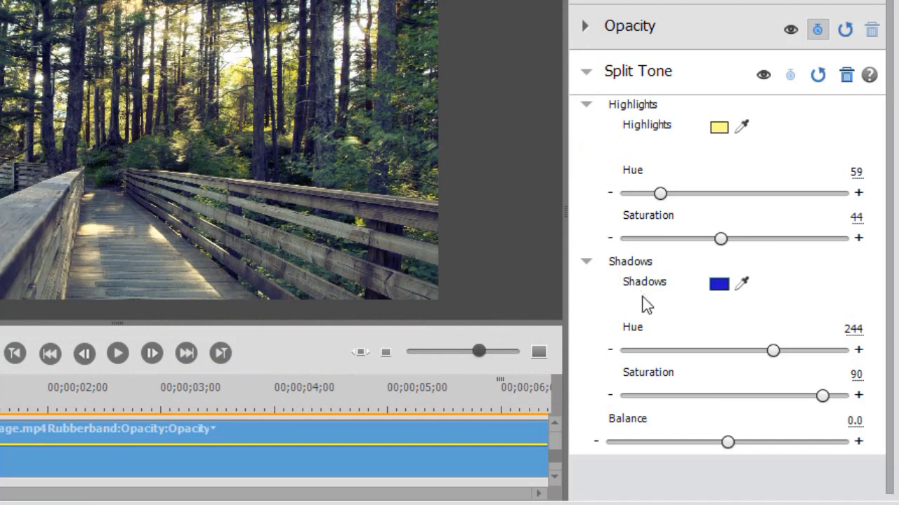
pyautogui.moveTo(747, 315)
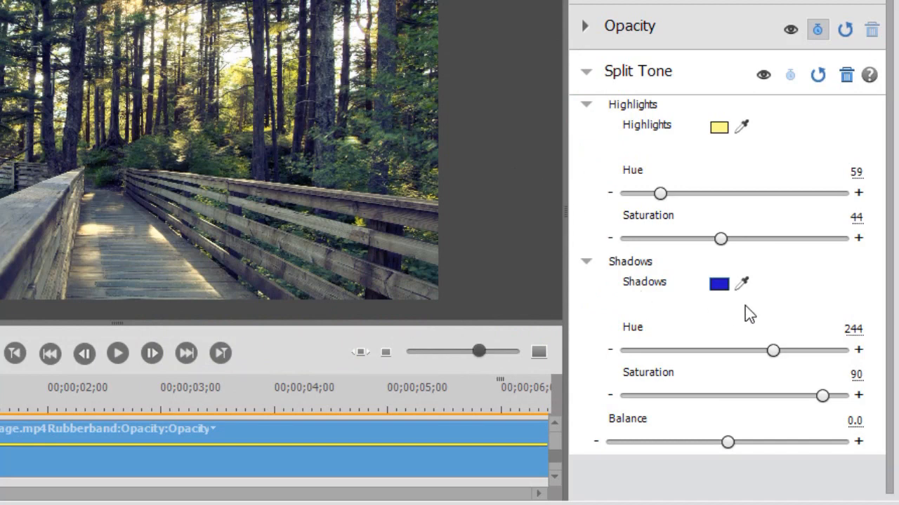
pyautogui.moveTo(587, 284)
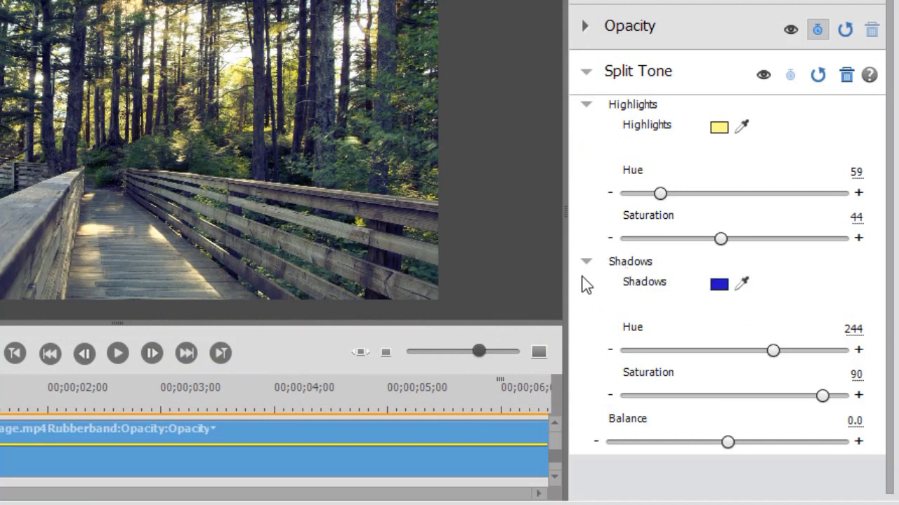
pyautogui.moveTo(318, 139)
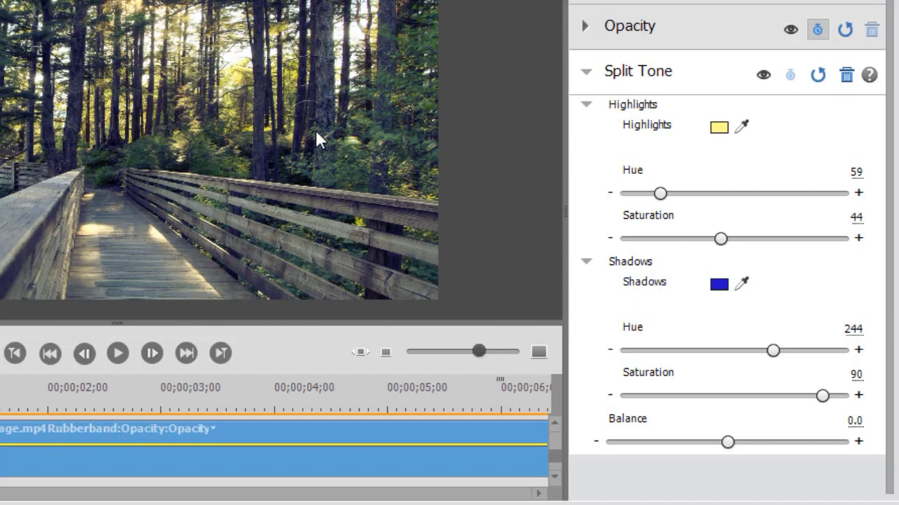
pyautogui.moveTo(817, 371)
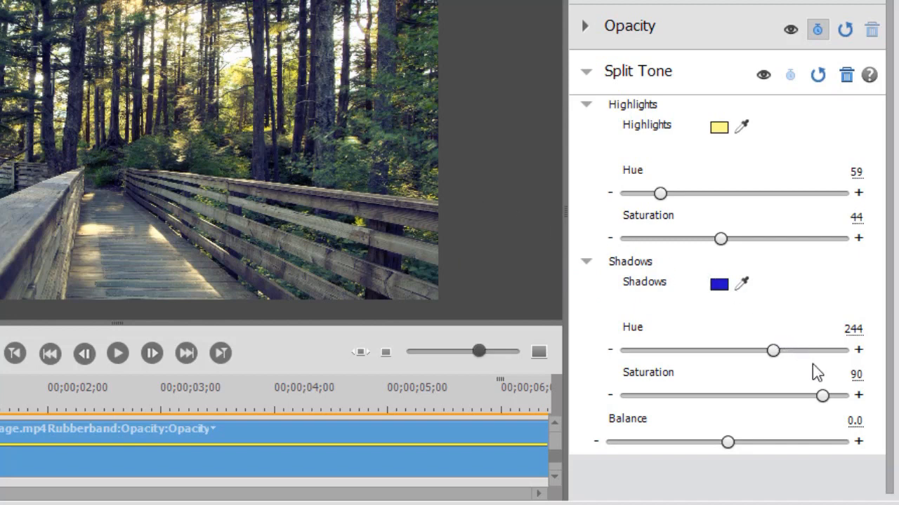
pyautogui.moveTo(821, 391)
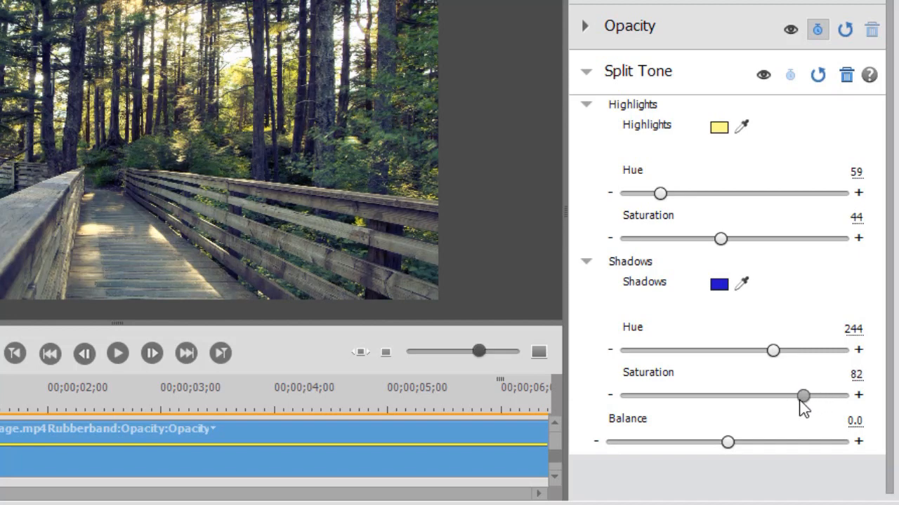
# Lower the Shadows Saturation from 90 to 44 for a paler blue shadow tint.
pyautogui.moveTo(803, 396); pyautogui.dragTo(749, 396)
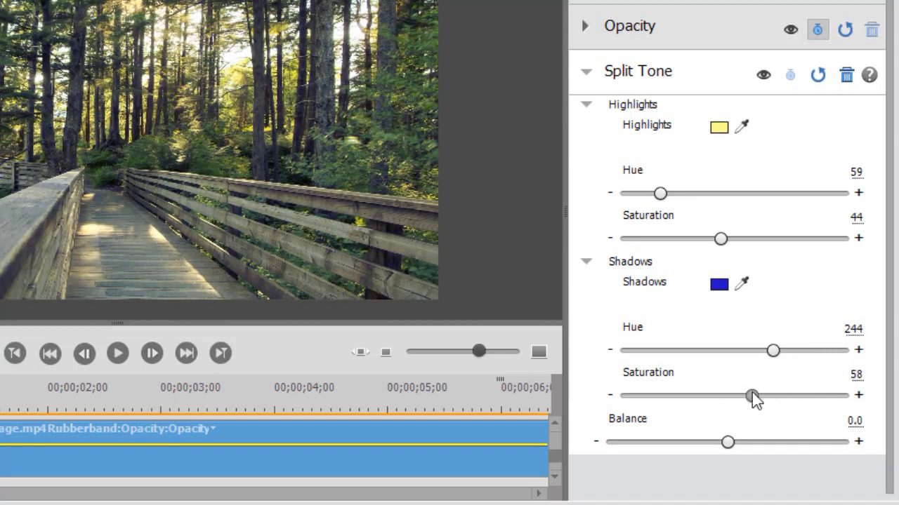
pyautogui.moveTo(751, 396); pyautogui.dragTo(719, 395)
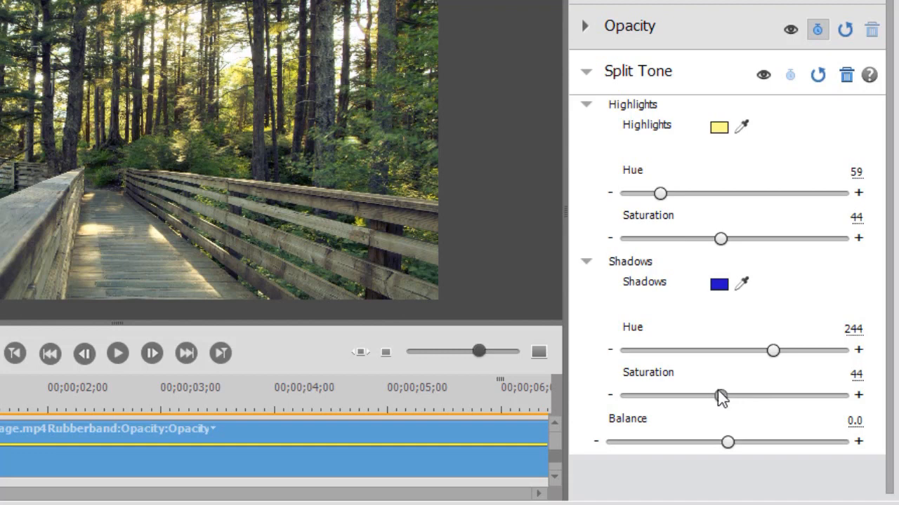
pyautogui.moveTo(719, 394); pyautogui.dragTo(727, 395)
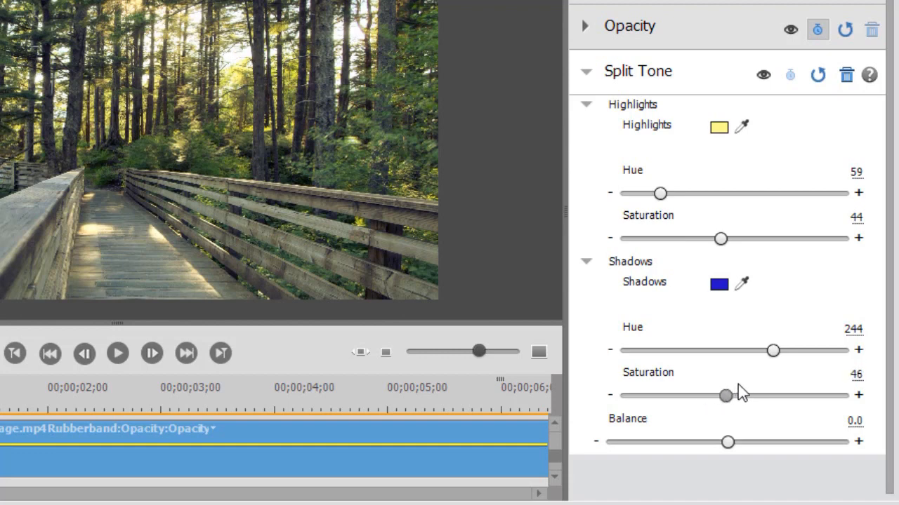
pyautogui.moveTo(728, 396); pyautogui.dragTo(707, 396)
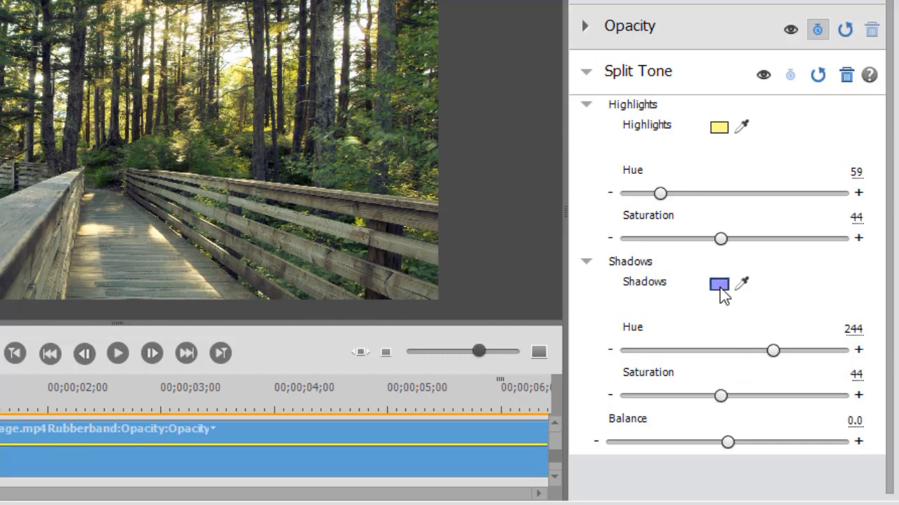
# Change the Shadows swatch colour to green, hue 131.
pyautogui.click(717, 283)
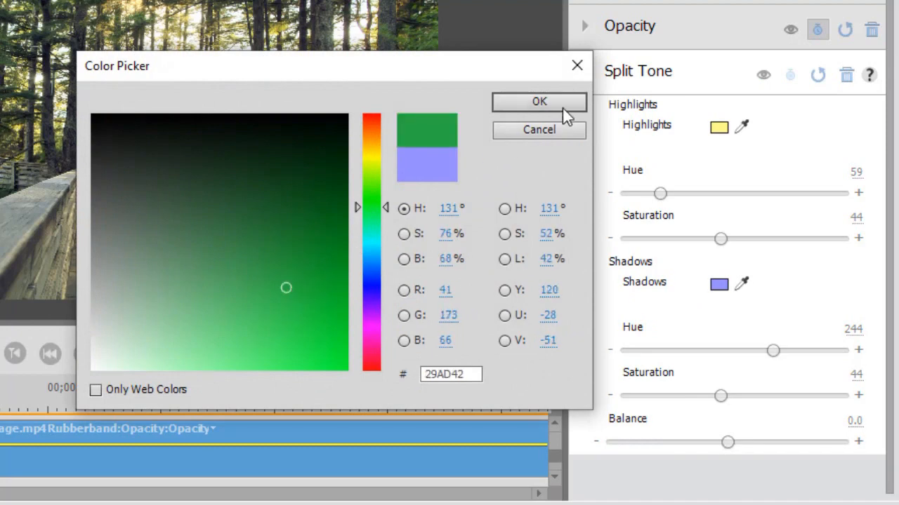
pyautogui.click(539, 101)
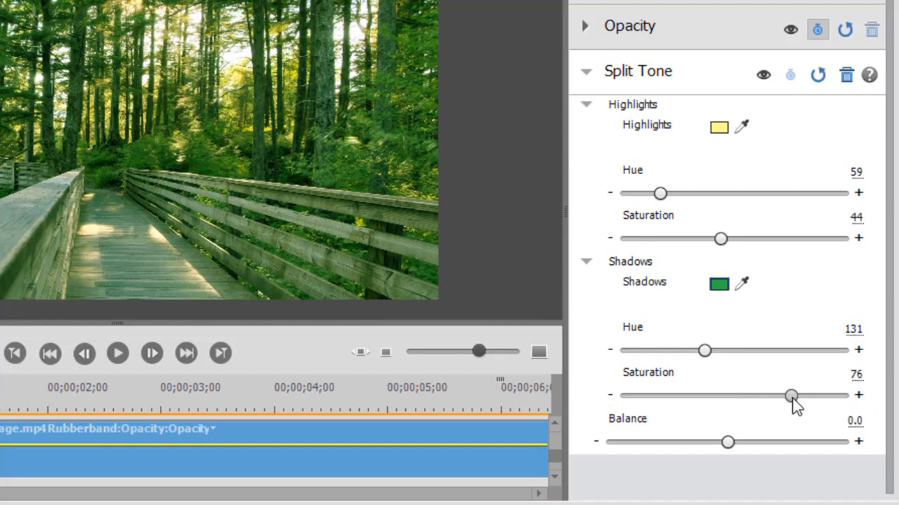
# Mute the green shadows by lowering Shadows Saturation from 76 to 24.
pyautogui.moveTo(789, 396); pyautogui.dragTo(779, 396)
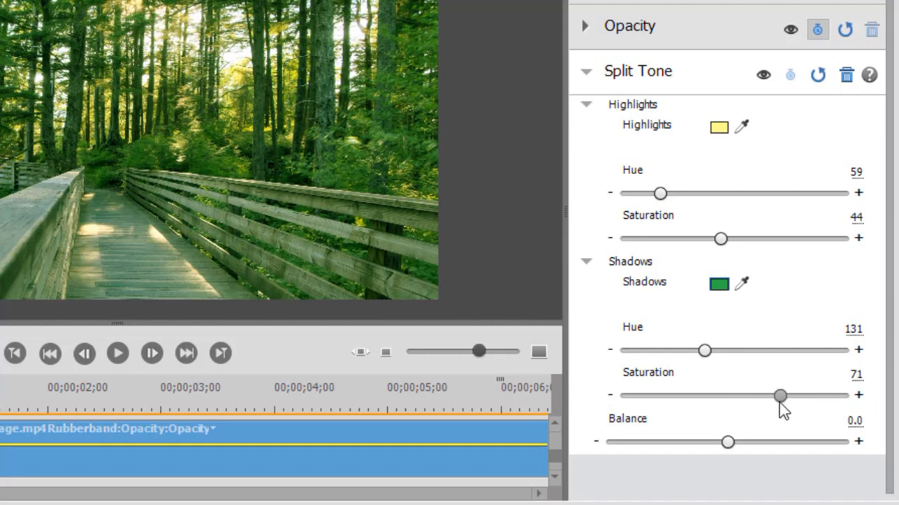
pyautogui.moveTo(779, 396); pyautogui.dragTo(733, 396)
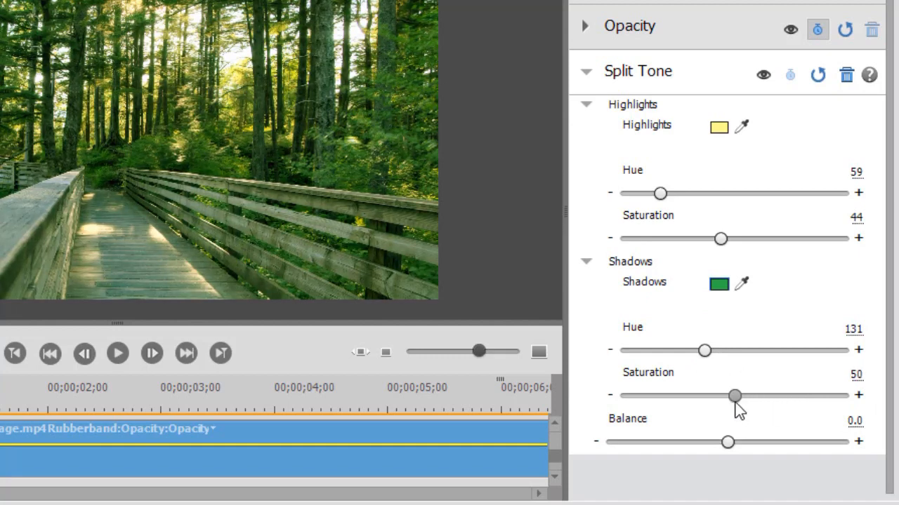
pyautogui.moveTo(735, 394); pyautogui.dragTo(714, 396)
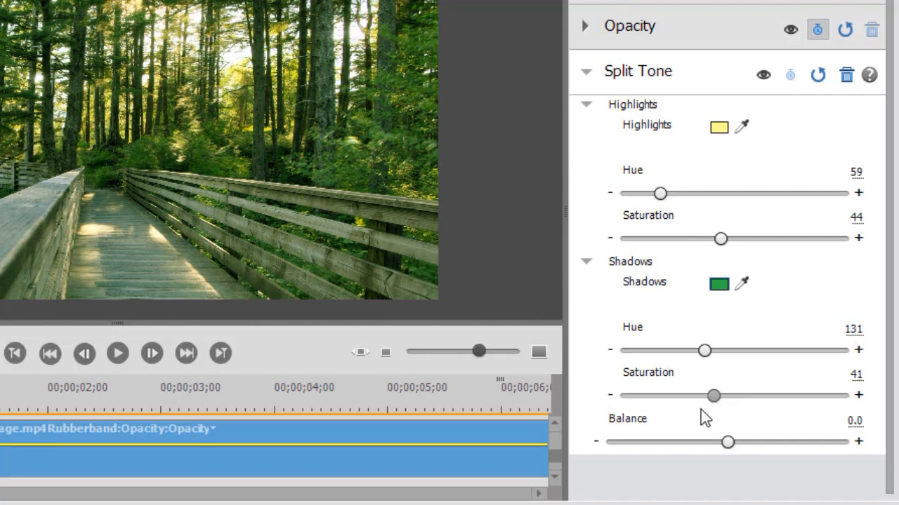
pyautogui.moveTo(713, 396); pyautogui.dragTo(677, 395)
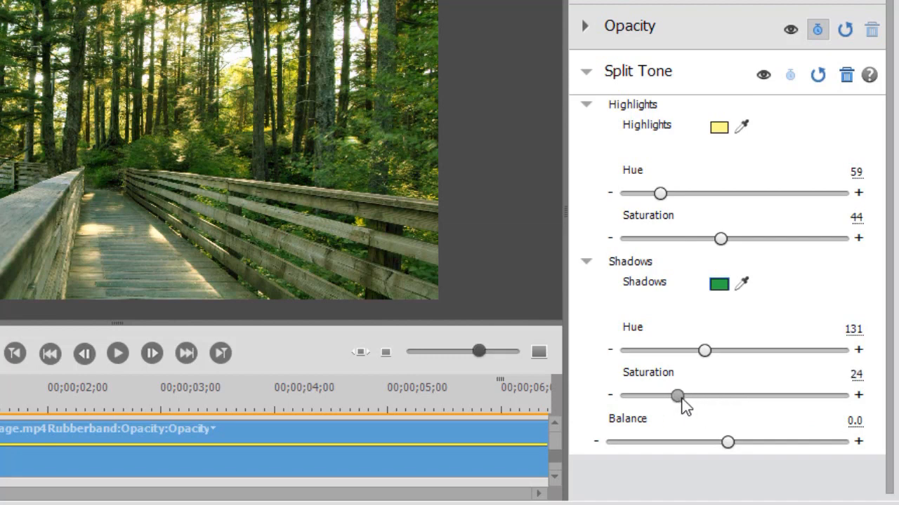
pyautogui.moveTo(677, 396); pyautogui.dragTo(674, 396)
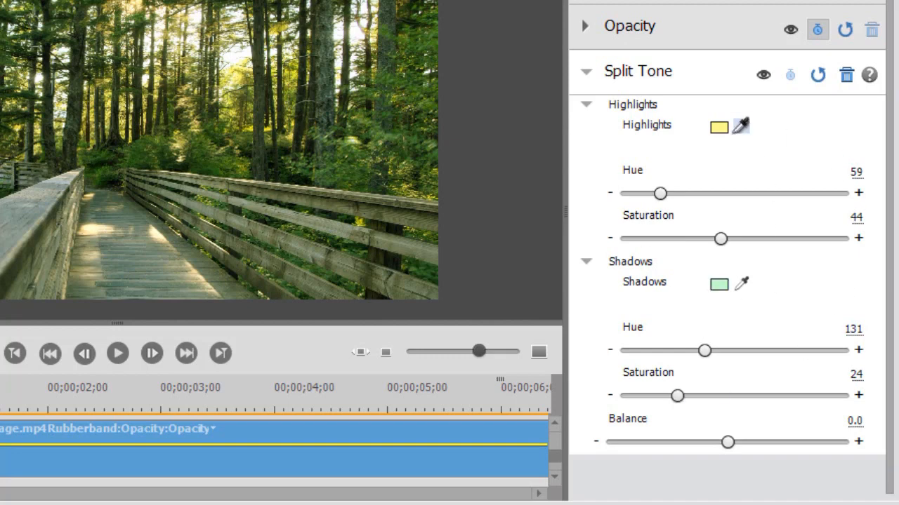
pyautogui.moveTo(709, 224)
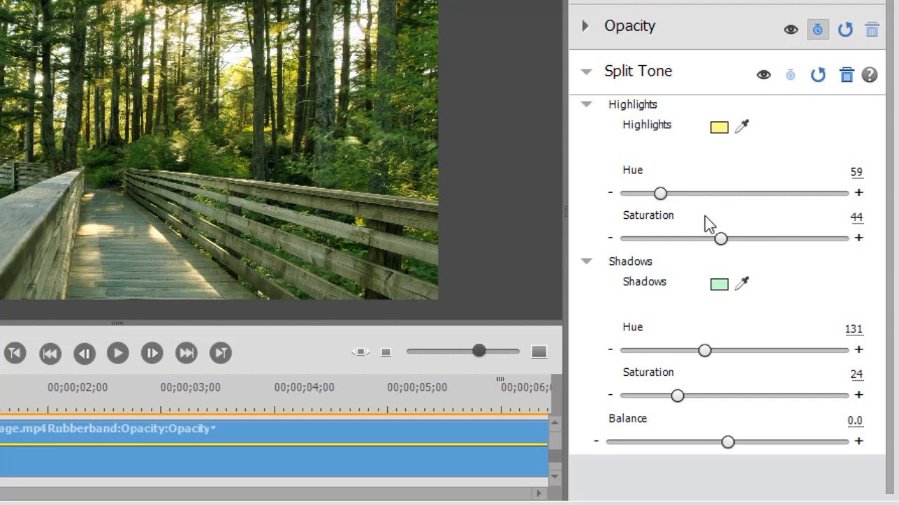
pyautogui.moveTo(742, 399)
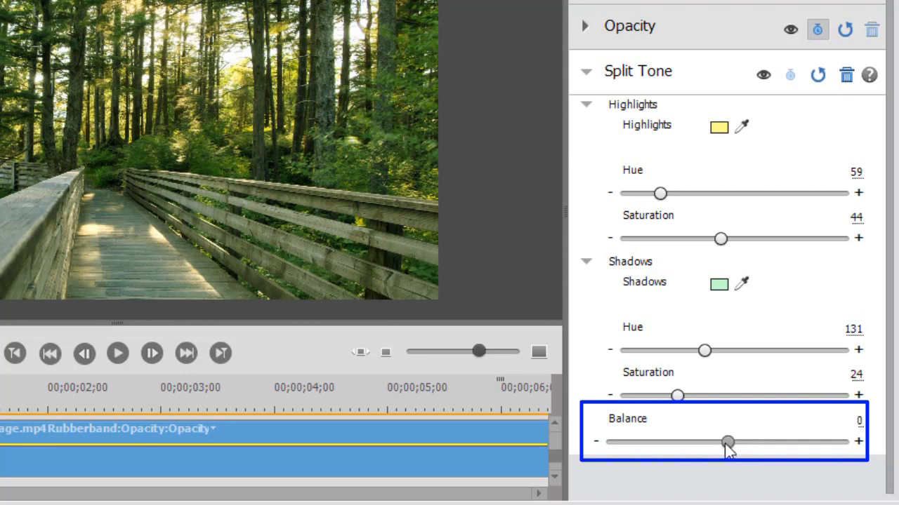
# Push the Balance slider fully toward the shadows, around -97.
pyautogui.moveTo(727, 441); pyautogui.dragTo(665, 441)
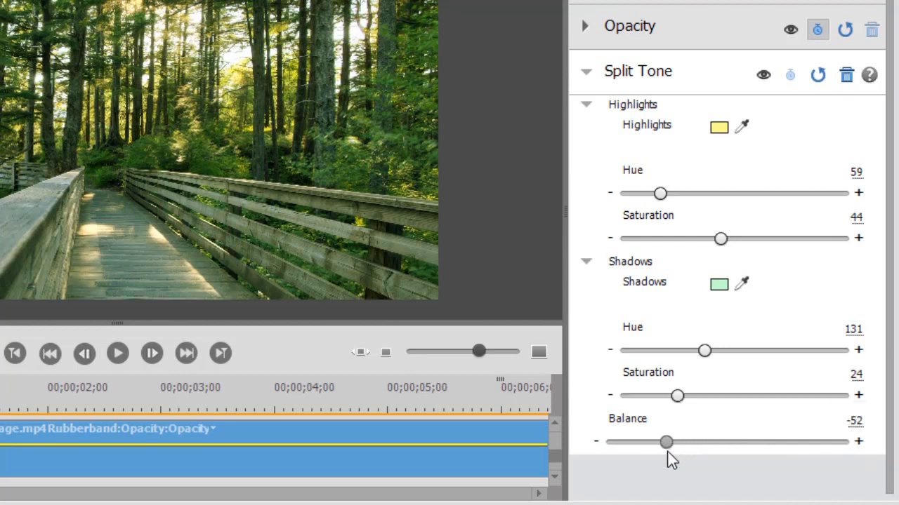
pyautogui.moveTo(666, 441); pyautogui.dragTo(634, 441)
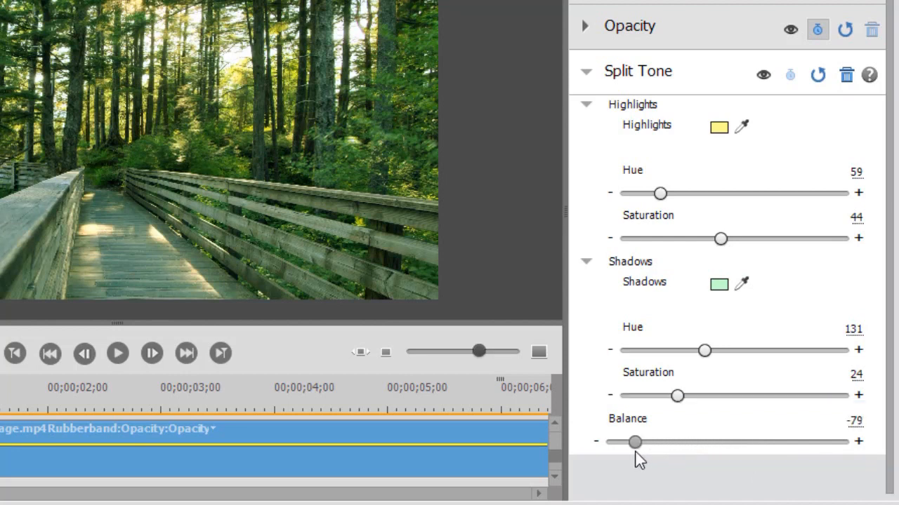
pyautogui.moveTo(635, 440); pyautogui.dragTo(612, 440)
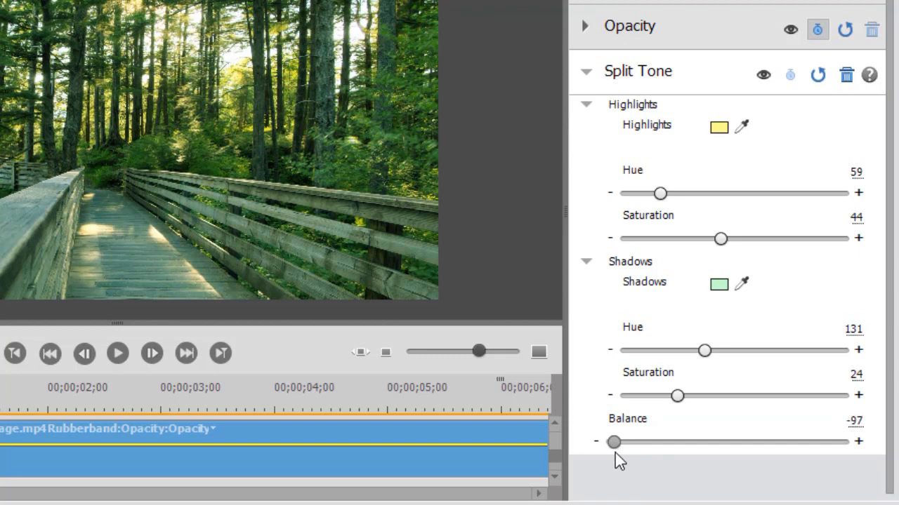
# Tilt the Balance toward the highlights, trying higher values and settling at about 41.
pyautogui.moveTo(612, 441); pyautogui.dragTo(757, 441)
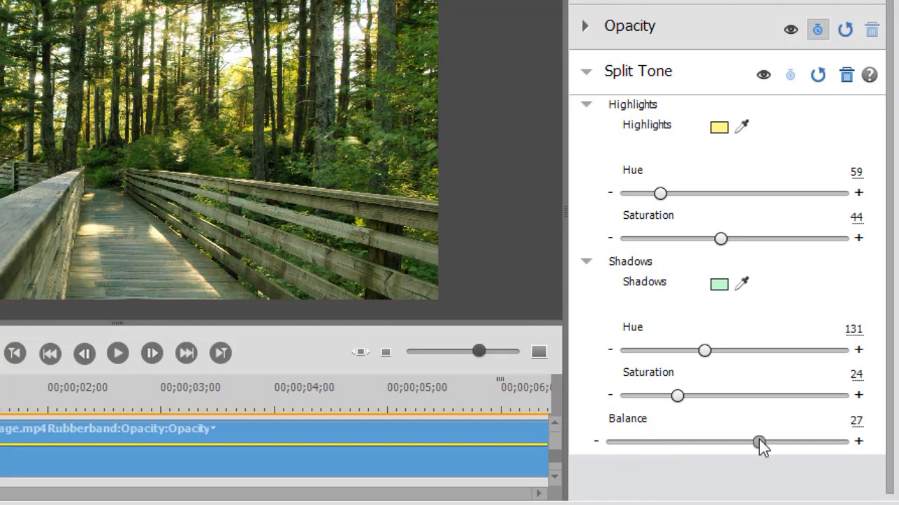
pyautogui.moveTo(757, 441); pyautogui.dragTo(811, 441)
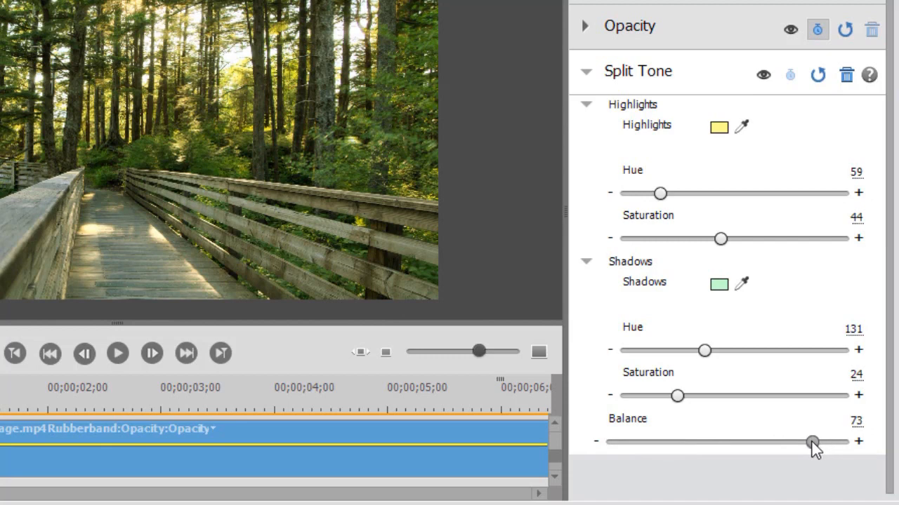
pyautogui.moveTo(812, 441); pyautogui.dragTo(830, 441)
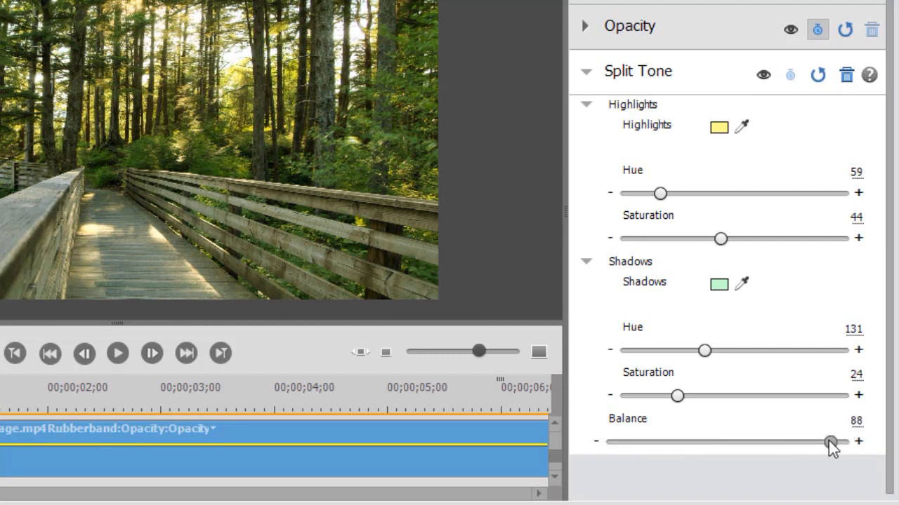
pyautogui.moveTo(831, 442); pyautogui.dragTo(823, 442)
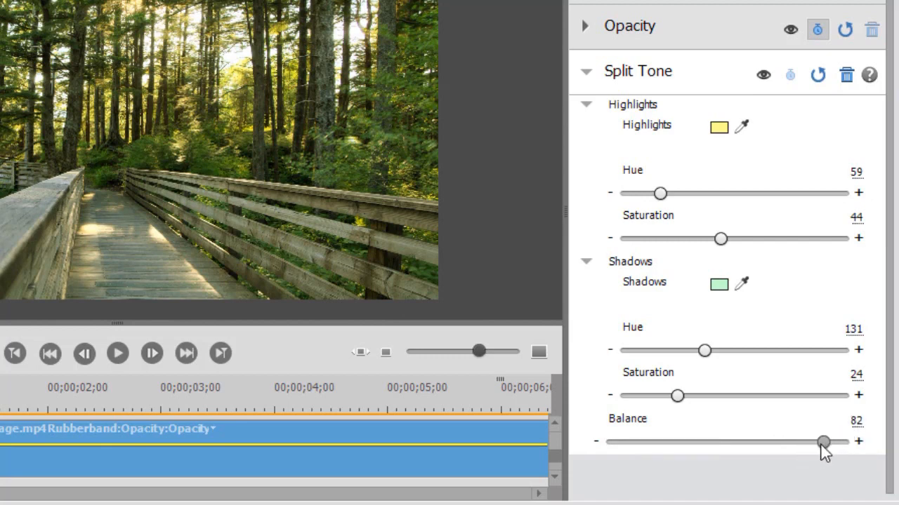
pyautogui.moveTo(821, 441); pyautogui.dragTo(794, 441)
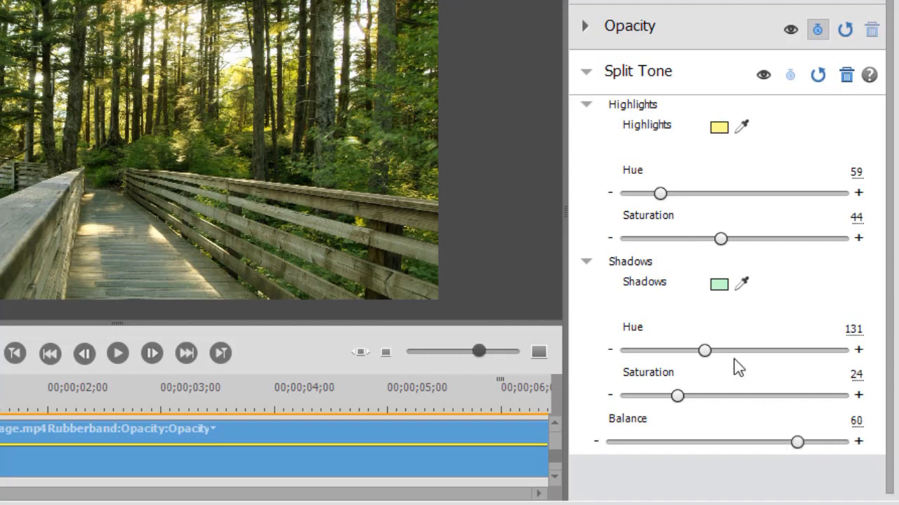
pyautogui.moveTo(708, 255)
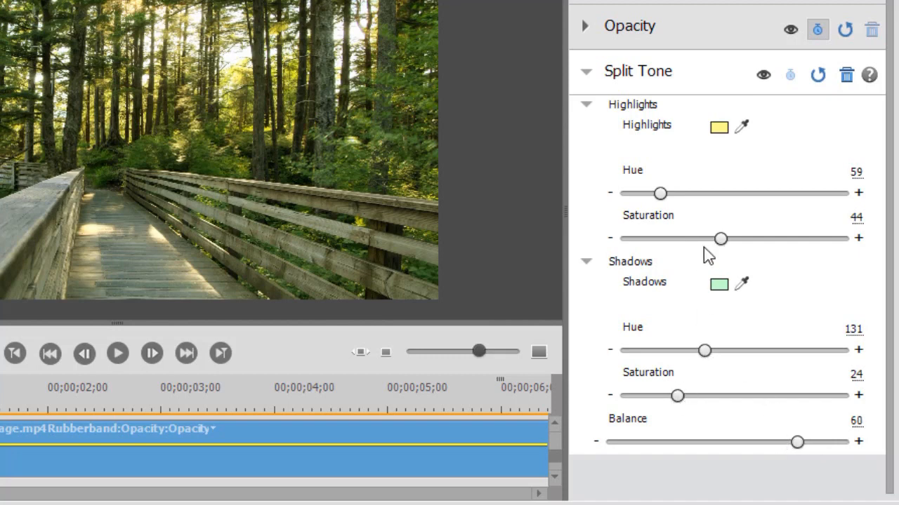
pyautogui.moveTo(794, 443)
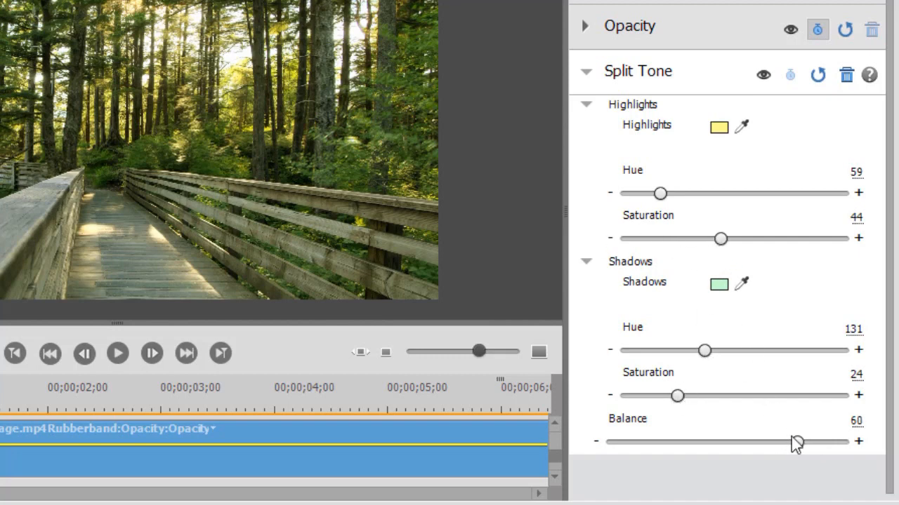
pyautogui.moveTo(798, 441); pyautogui.dragTo(784, 441)
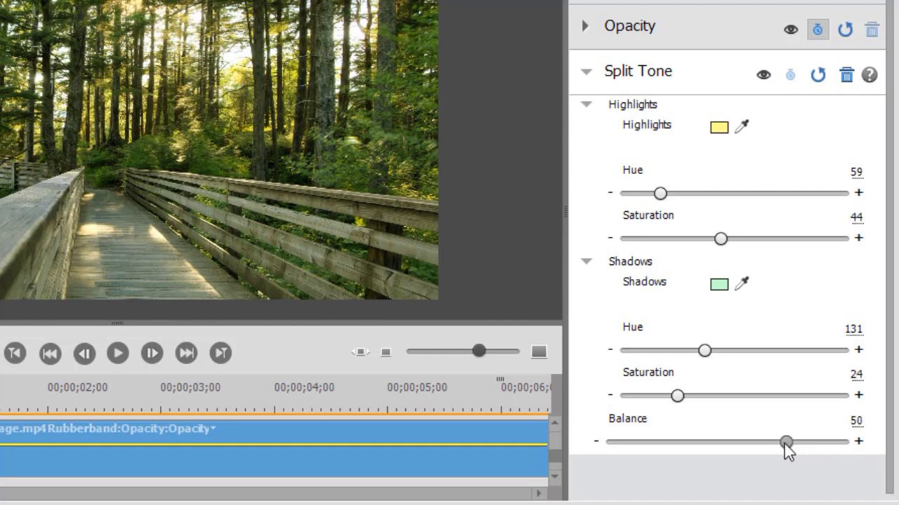
pyautogui.moveTo(786, 441); pyautogui.dragTo(783, 440)
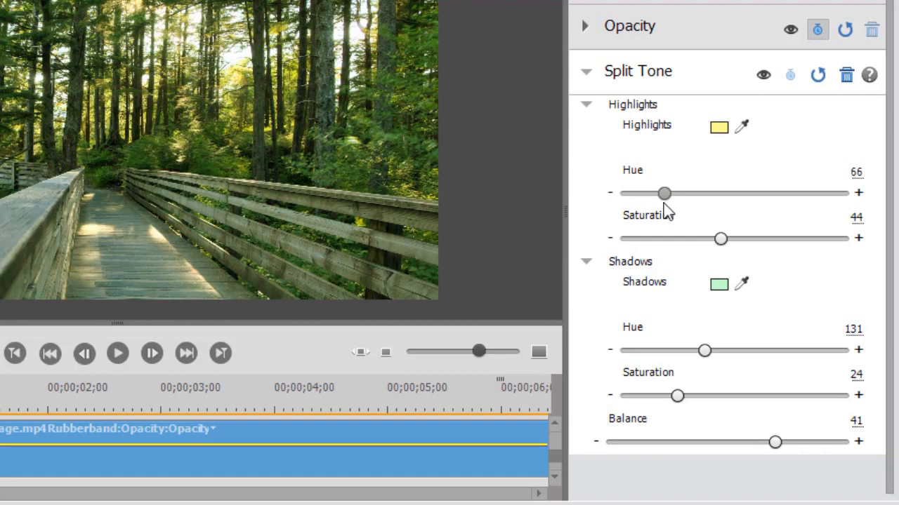
# Shift the Split Tone highlights to hue 51 and saturation 46 for a warmer yellow tint.
pyautogui.moveTo(664, 194); pyautogui.dragTo(654, 194)
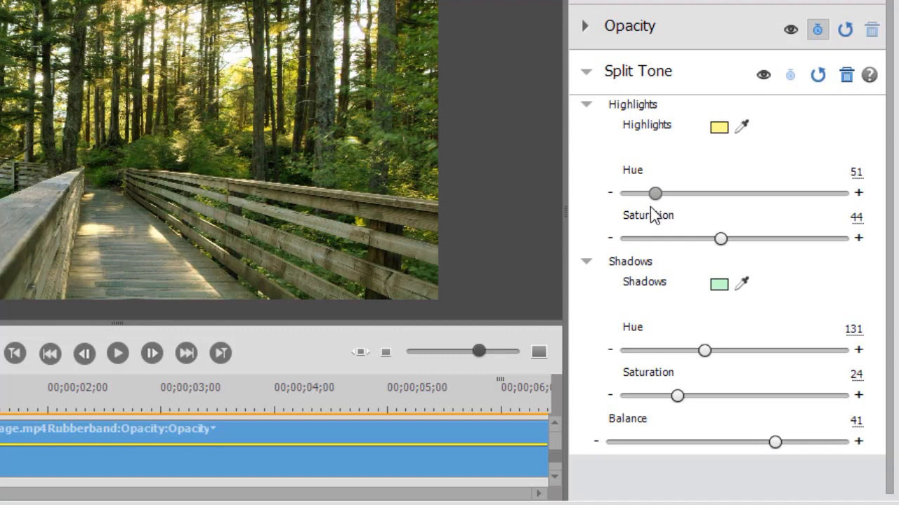
pyautogui.moveTo(715, 280)
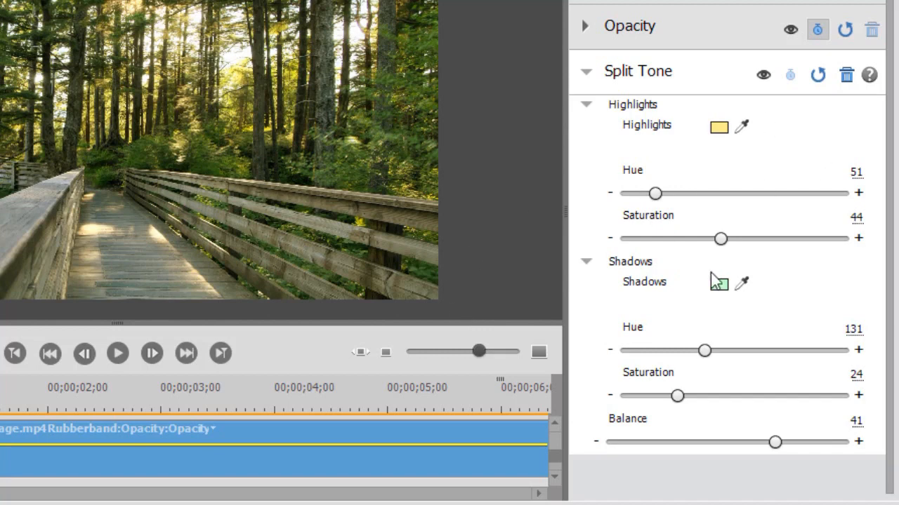
pyautogui.moveTo(719, 239); pyautogui.dragTo(727, 239)
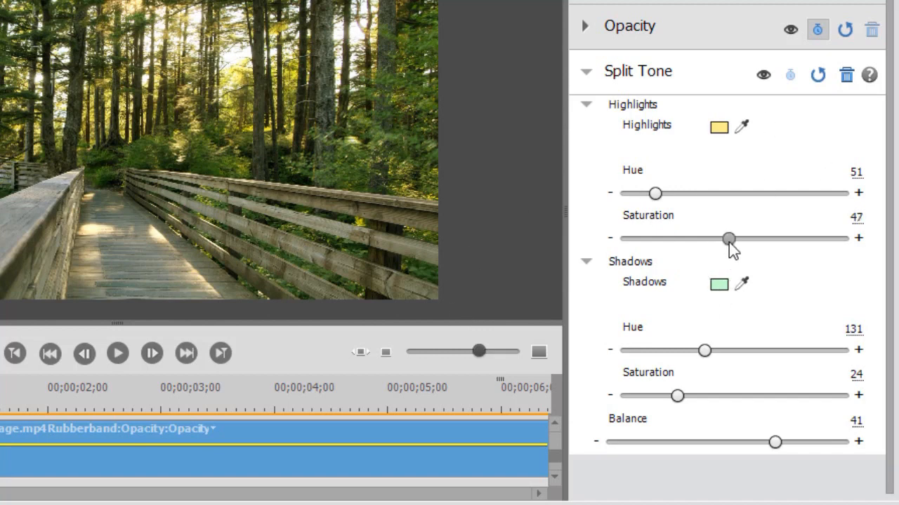
pyautogui.moveTo(727, 238); pyautogui.dragTo(730, 238)
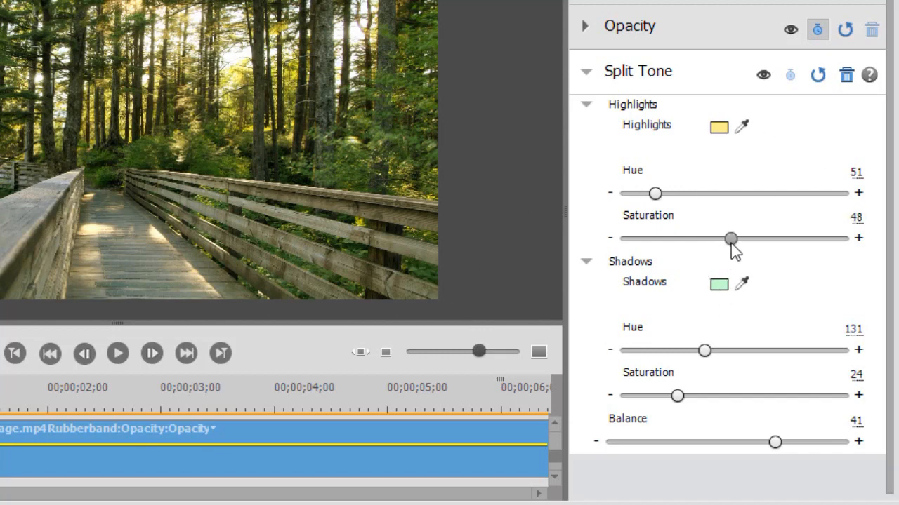
pyautogui.moveTo(730, 238); pyautogui.dragTo(724, 239)
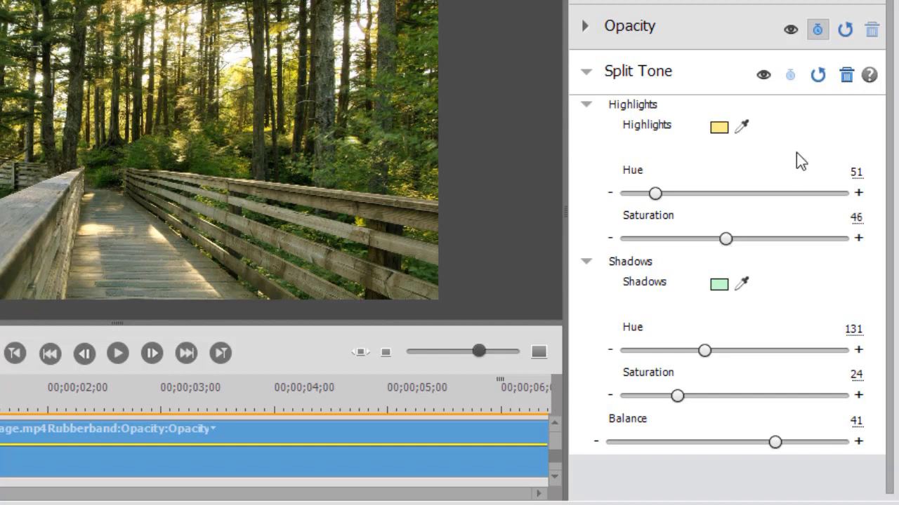
pyautogui.moveTo(325, 393)
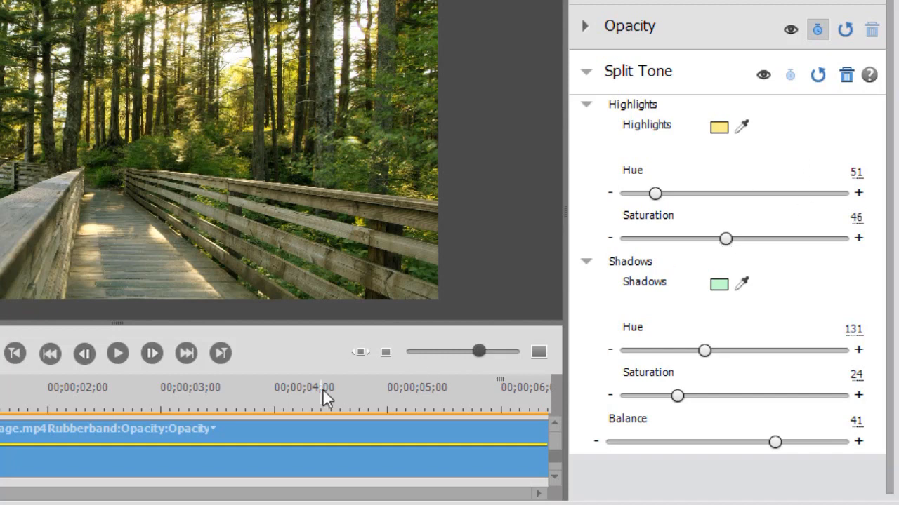
pyautogui.moveTo(337, 405)
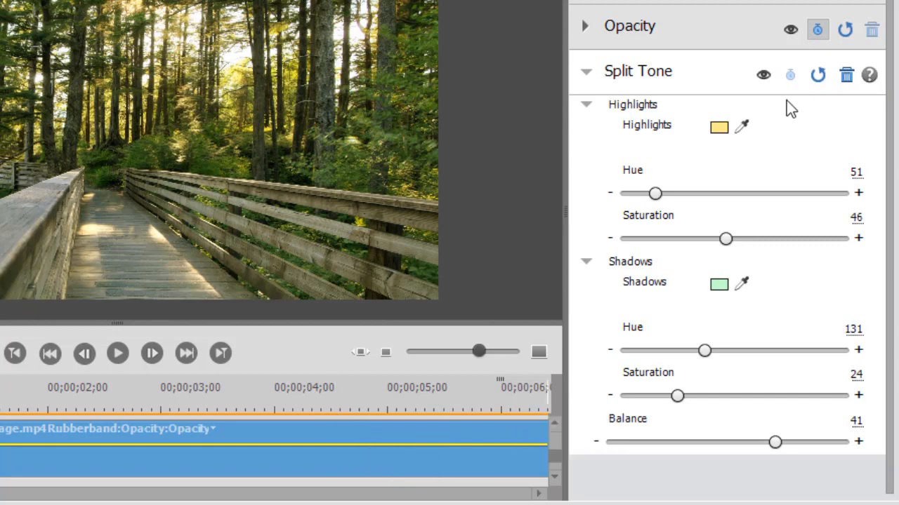
pyautogui.moveTo(764, 76)
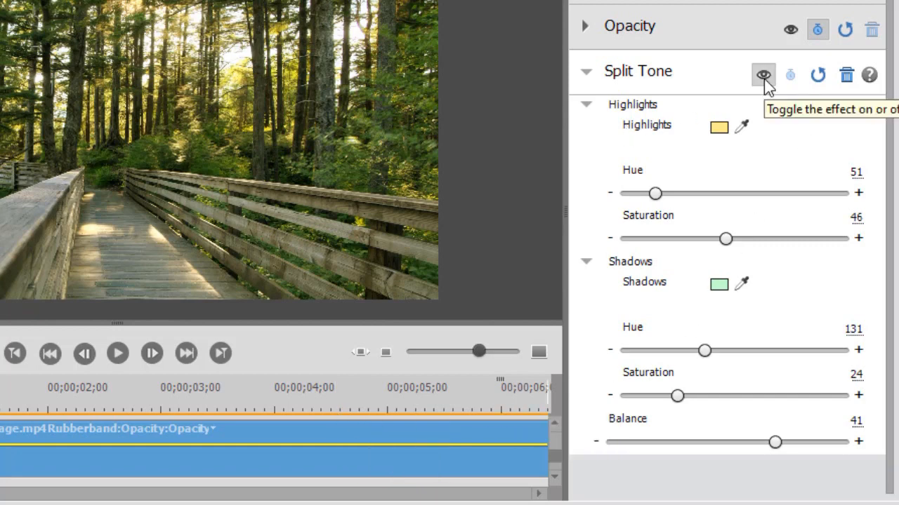
pyautogui.click(764, 76)
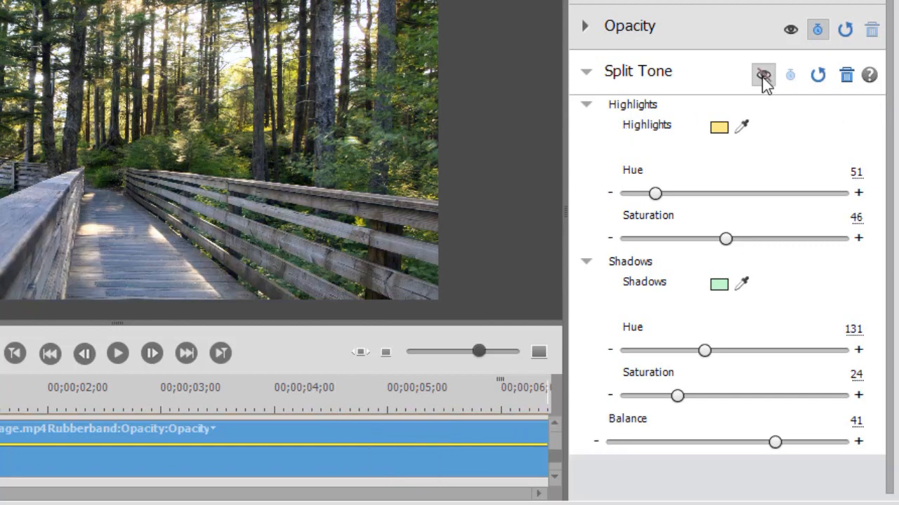
pyautogui.click(764, 74)
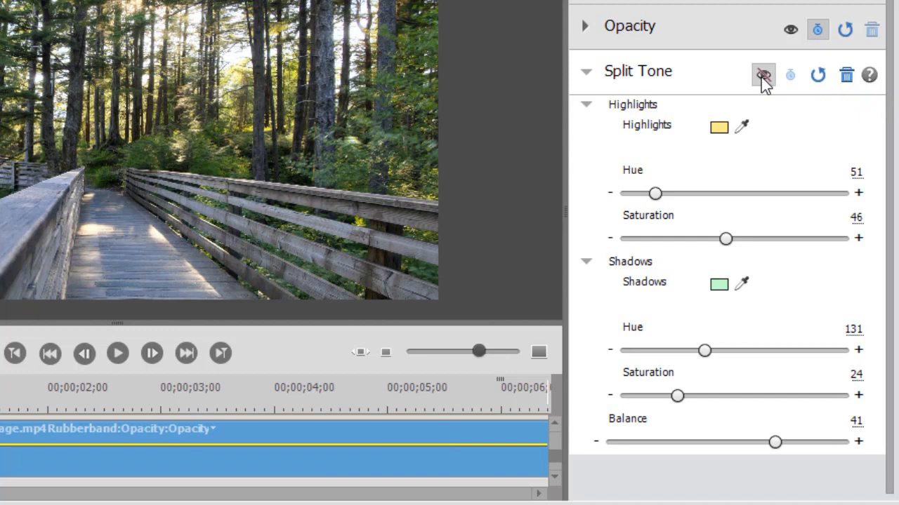
pyautogui.click(764, 74)
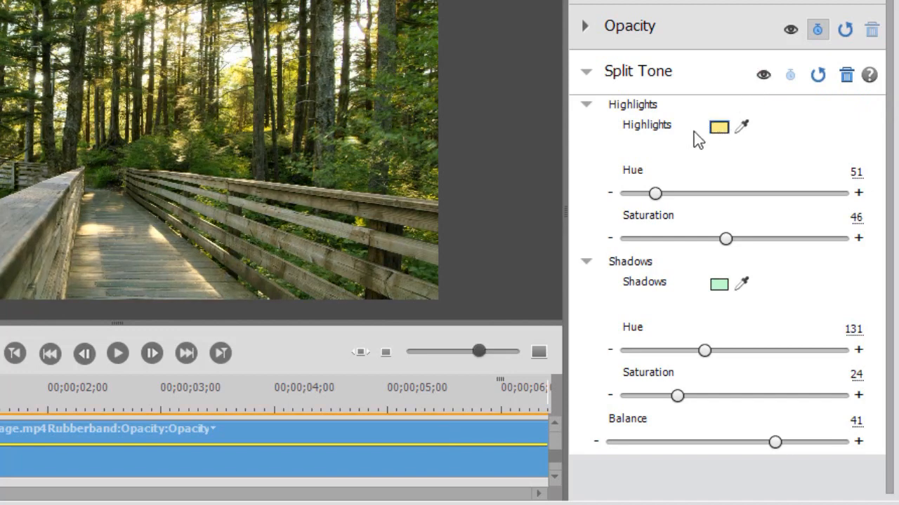
pyautogui.moveTo(705, 310)
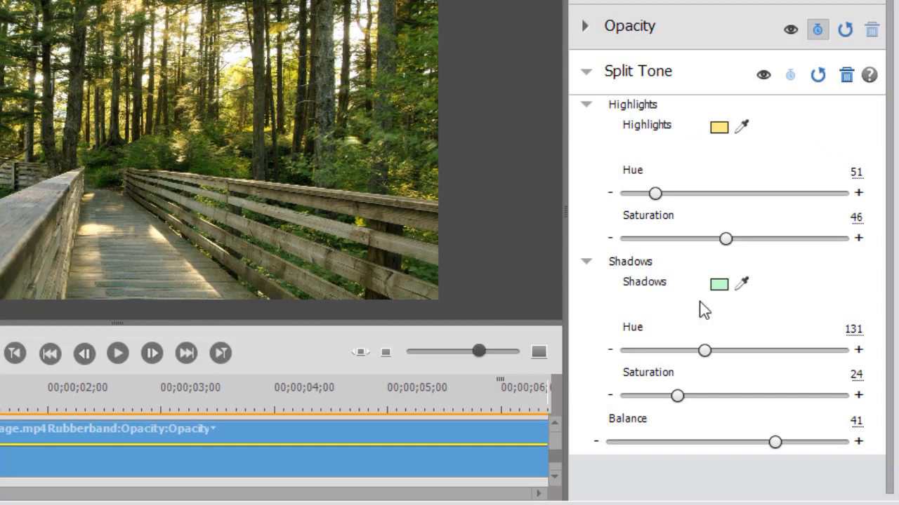
pyautogui.moveTo(730, 491)
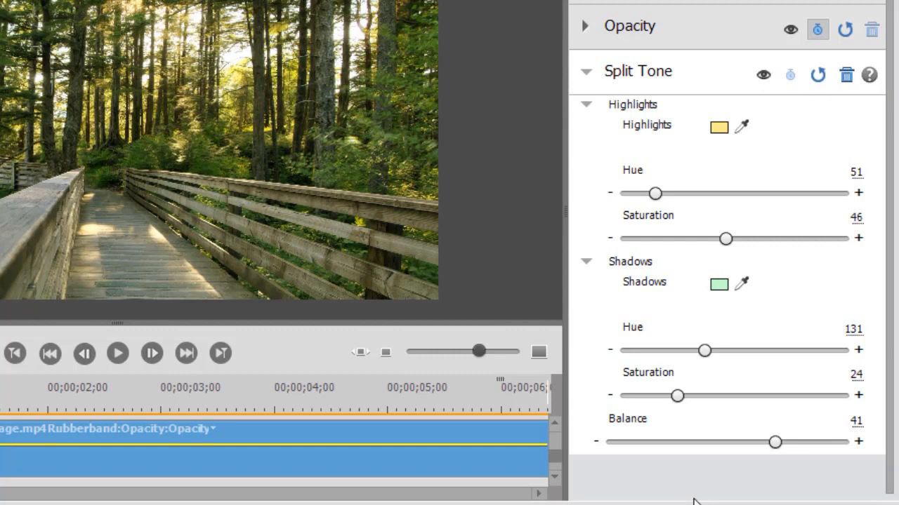
pyautogui.moveTo(763, 153)
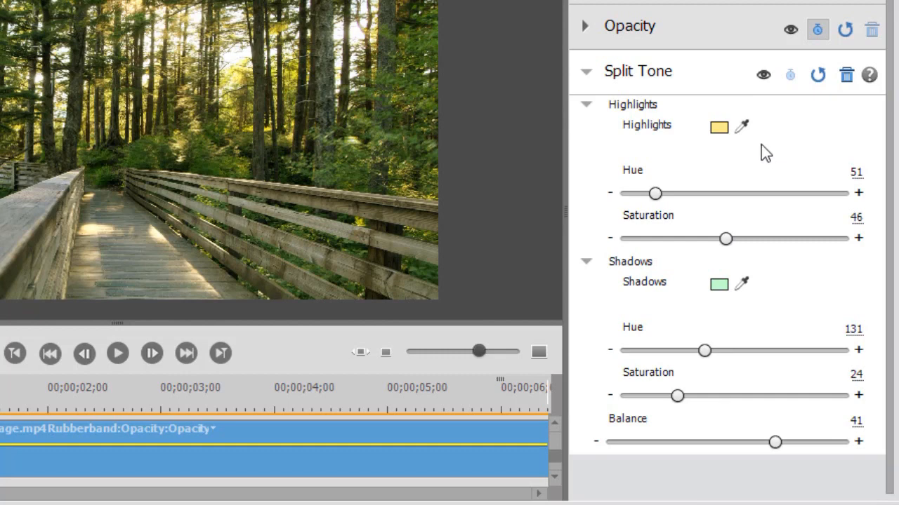
pyautogui.moveTo(771, 152)
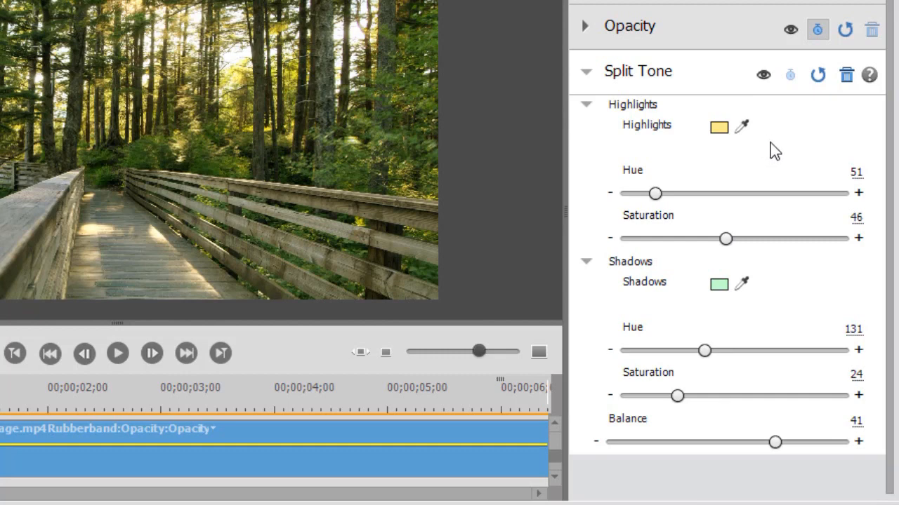